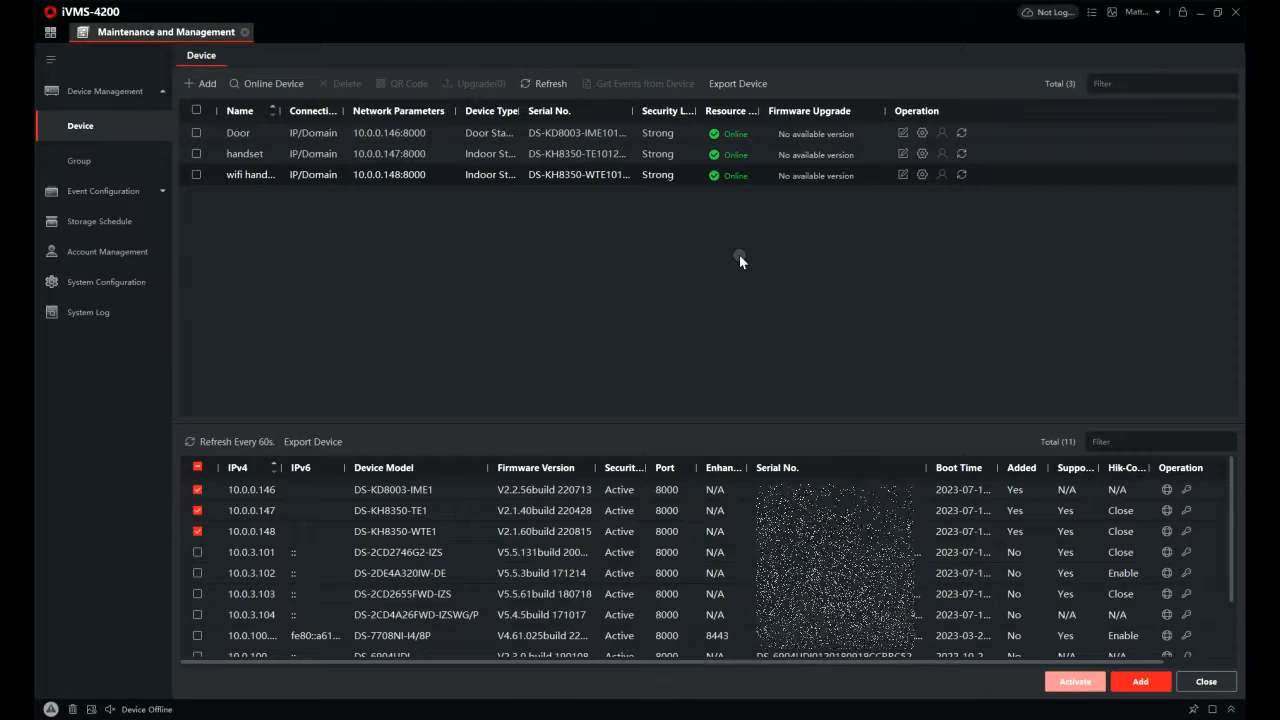
mouse_move(990, 320)
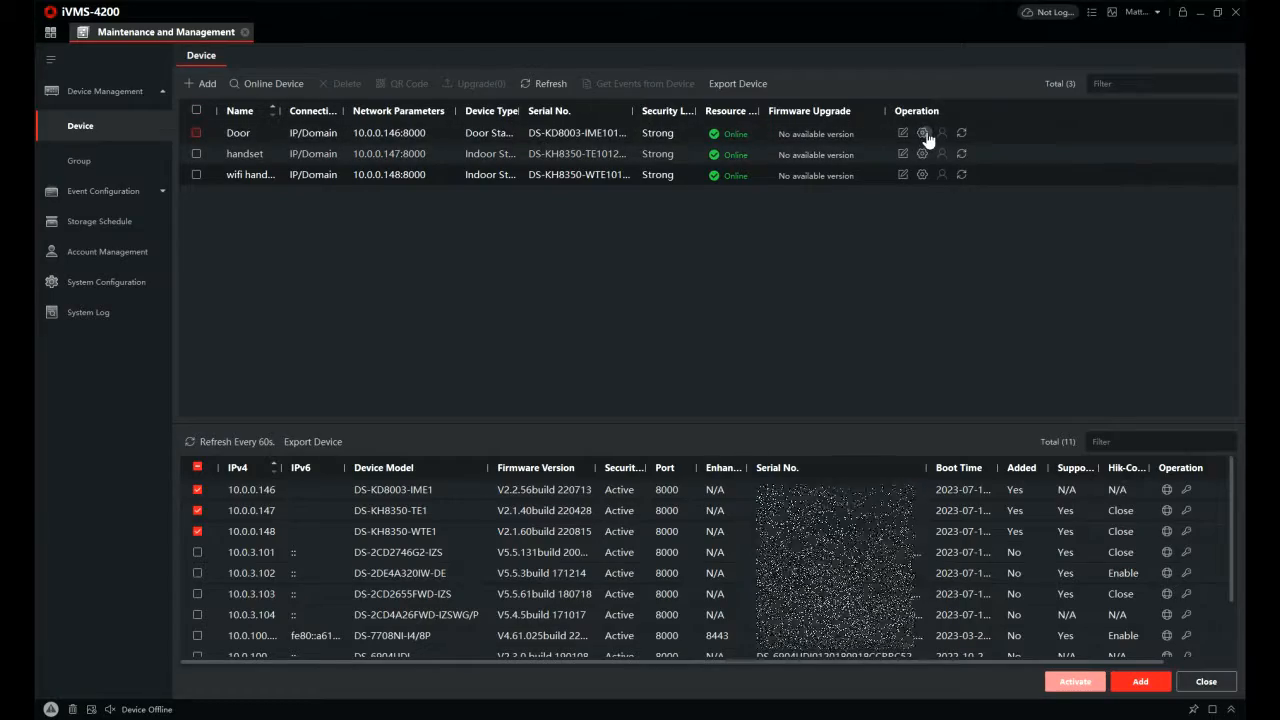
Save a registration password in the door station's Session Settings and close its configuration
click(922, 133)
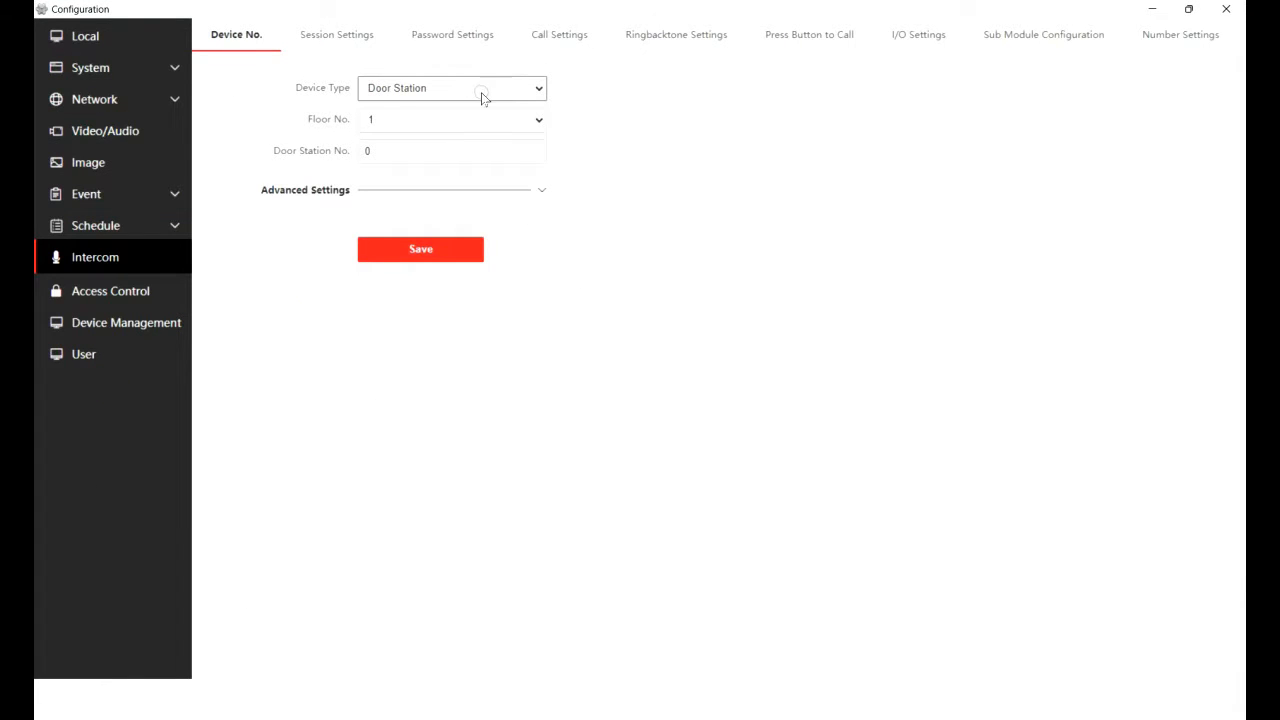
click(336, 34)
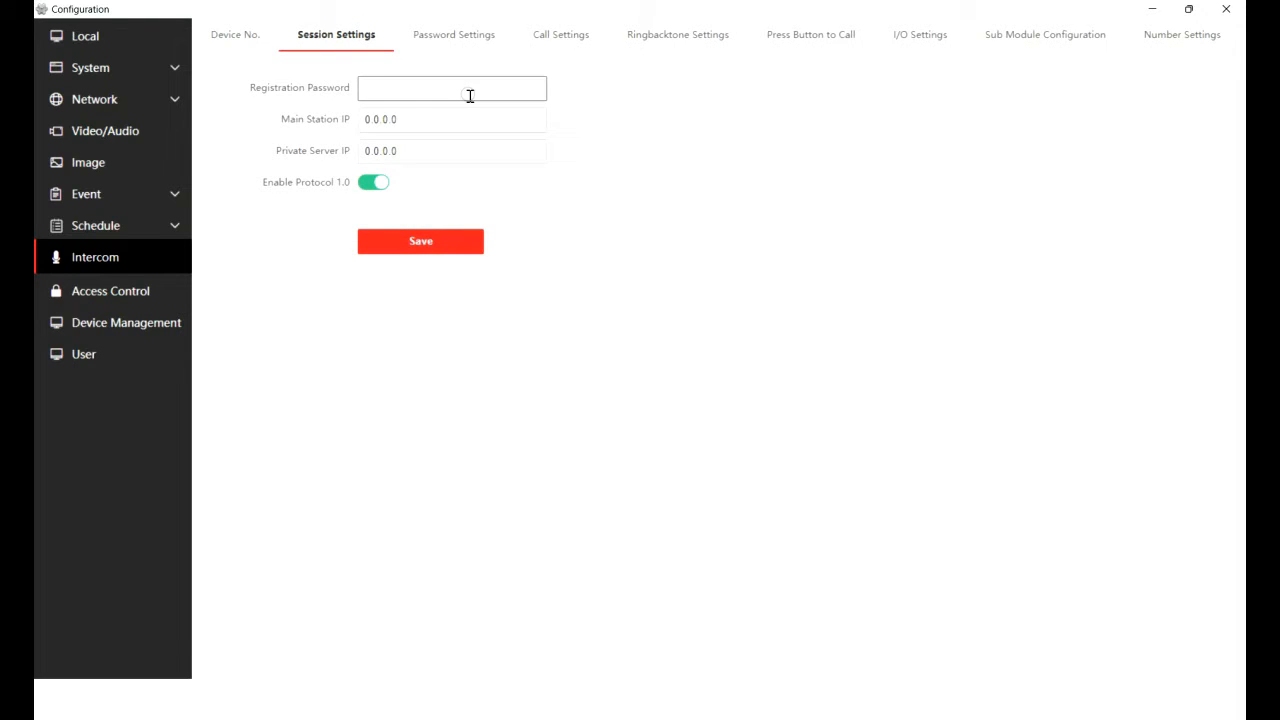
text(•)
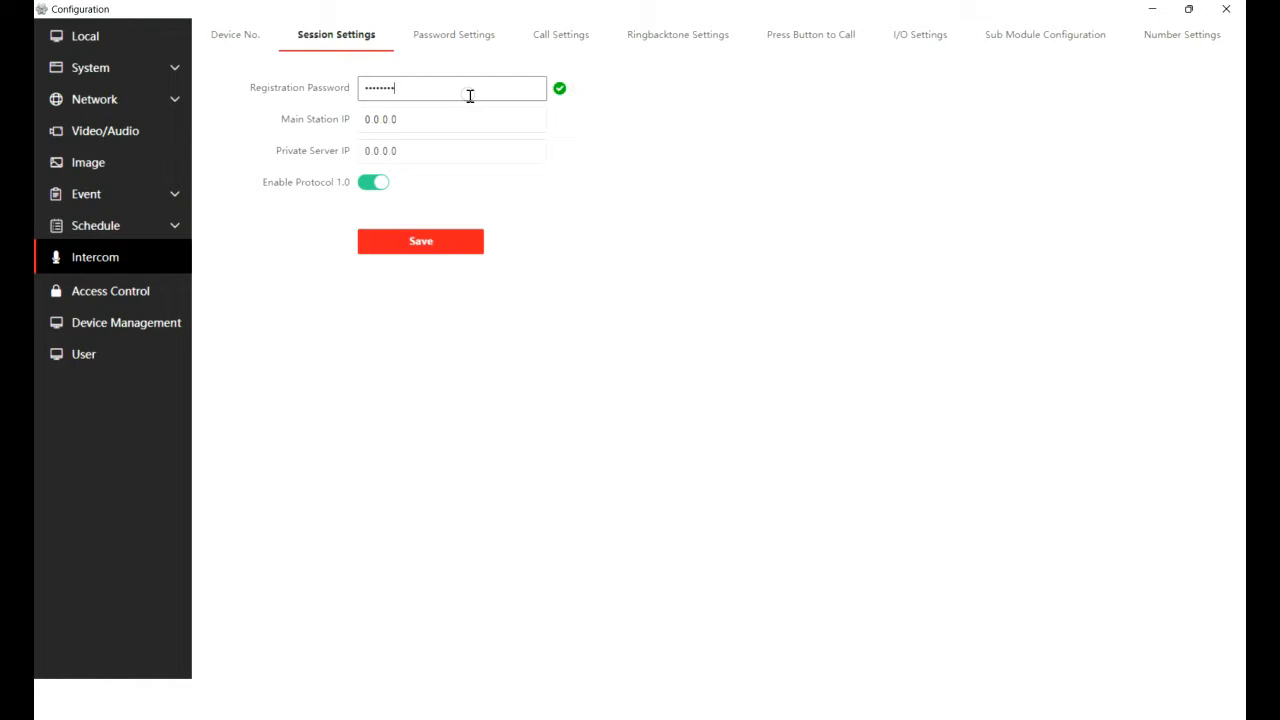
click(420, 241)
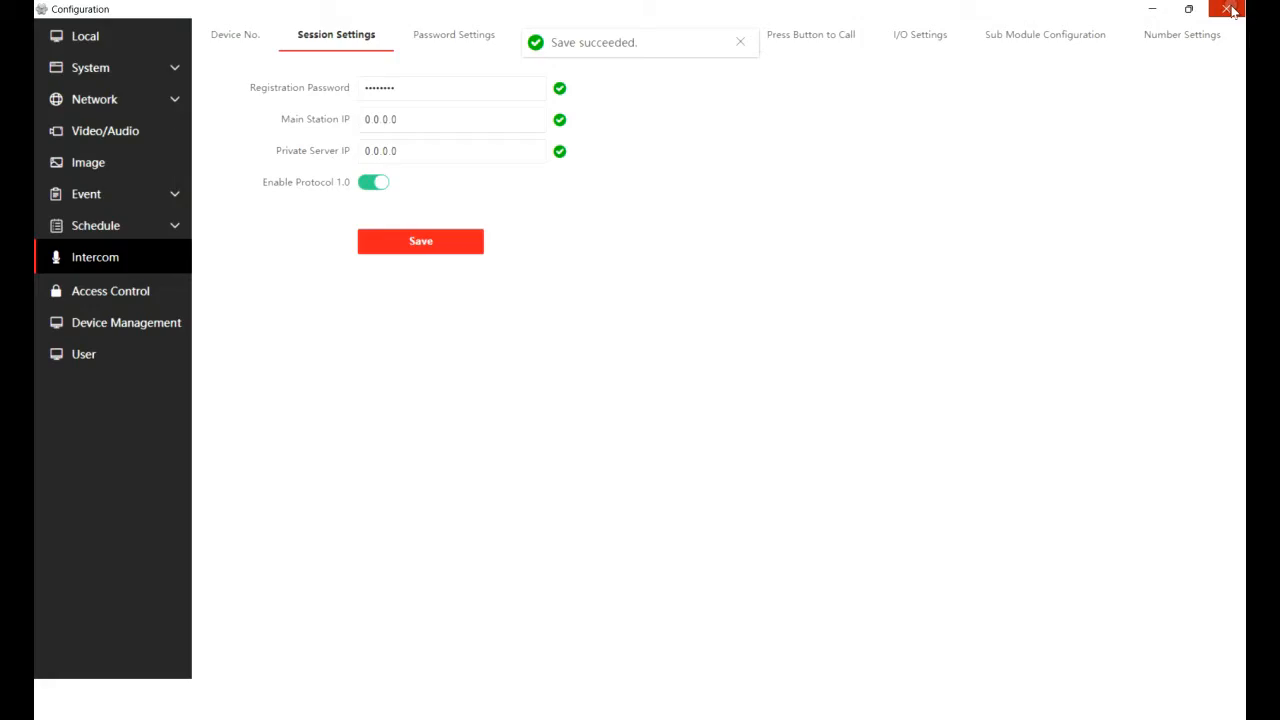
click(1231, 9)
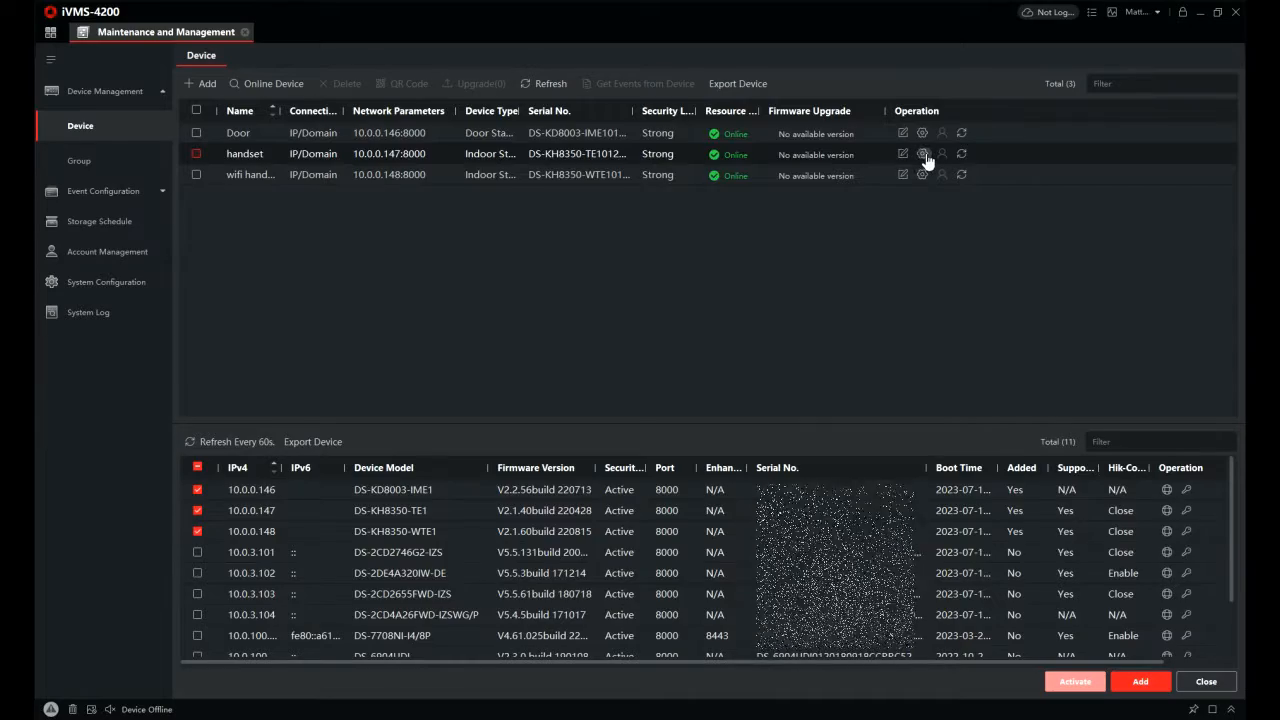
Show the handset's Local Network Configuration (IP 10.0.0.147) under Network
click(922, 154)
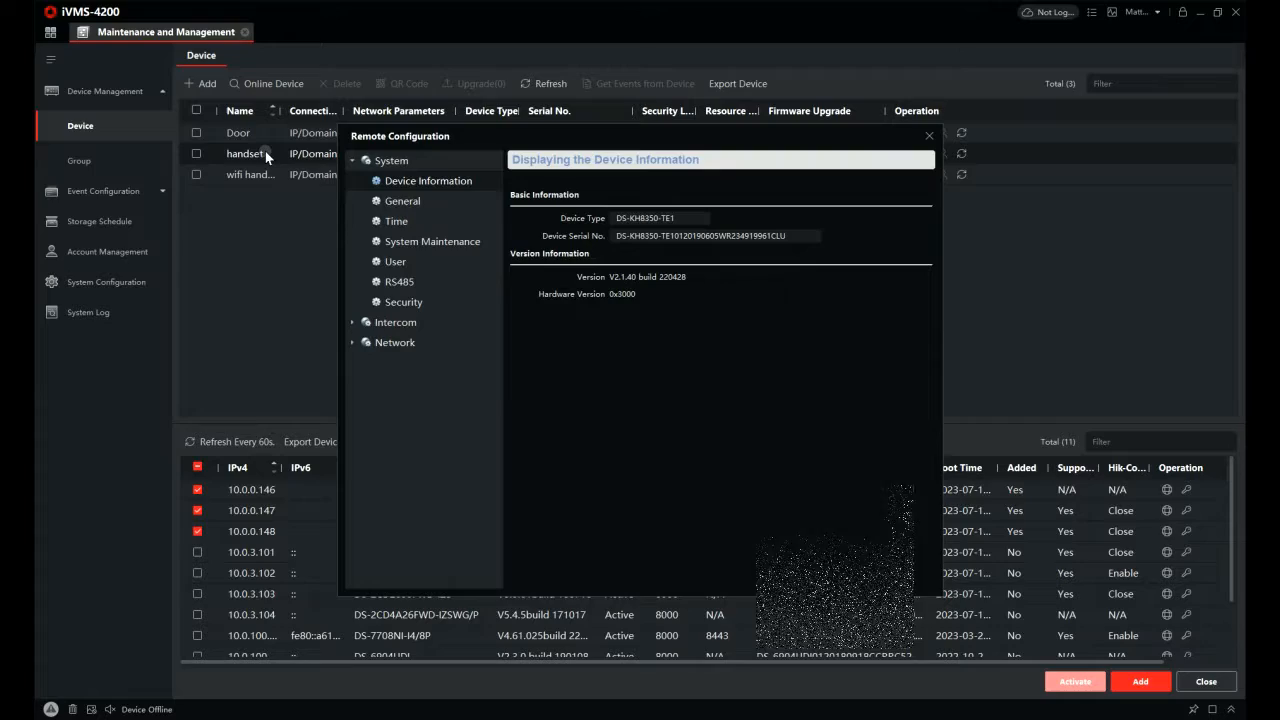
mouse_move(462, 460)
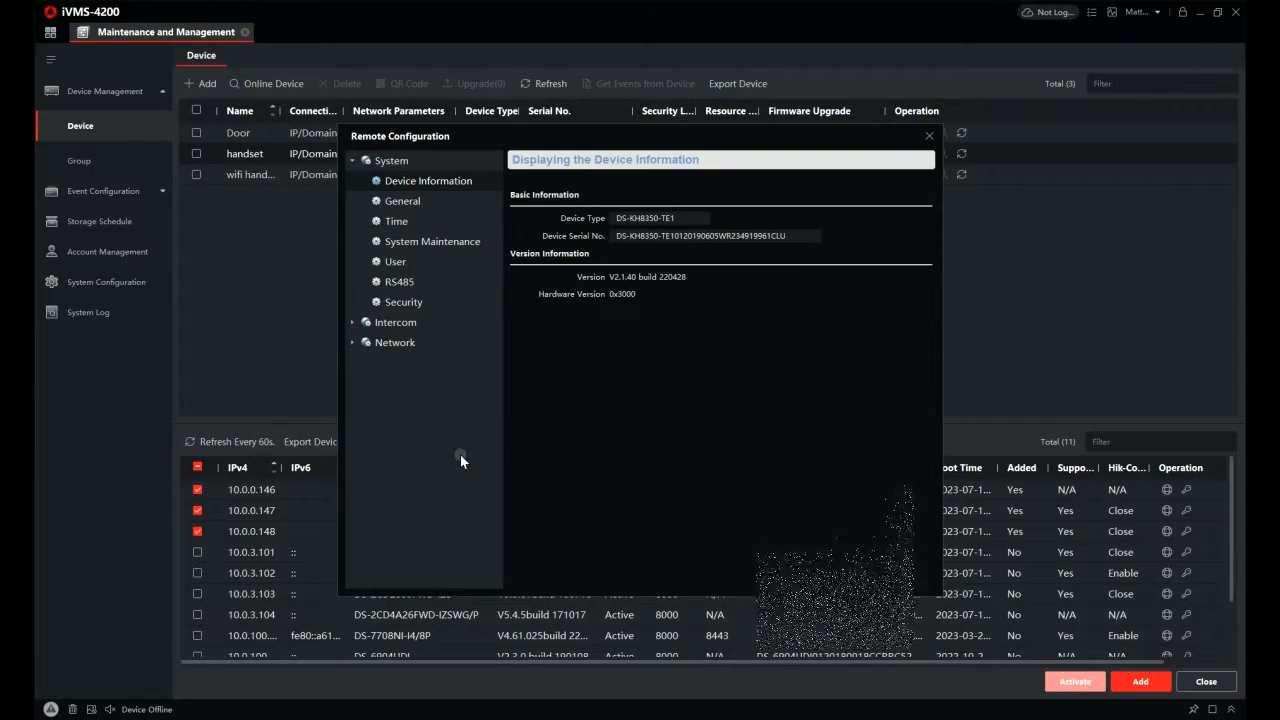
mouse_move(490, 362)
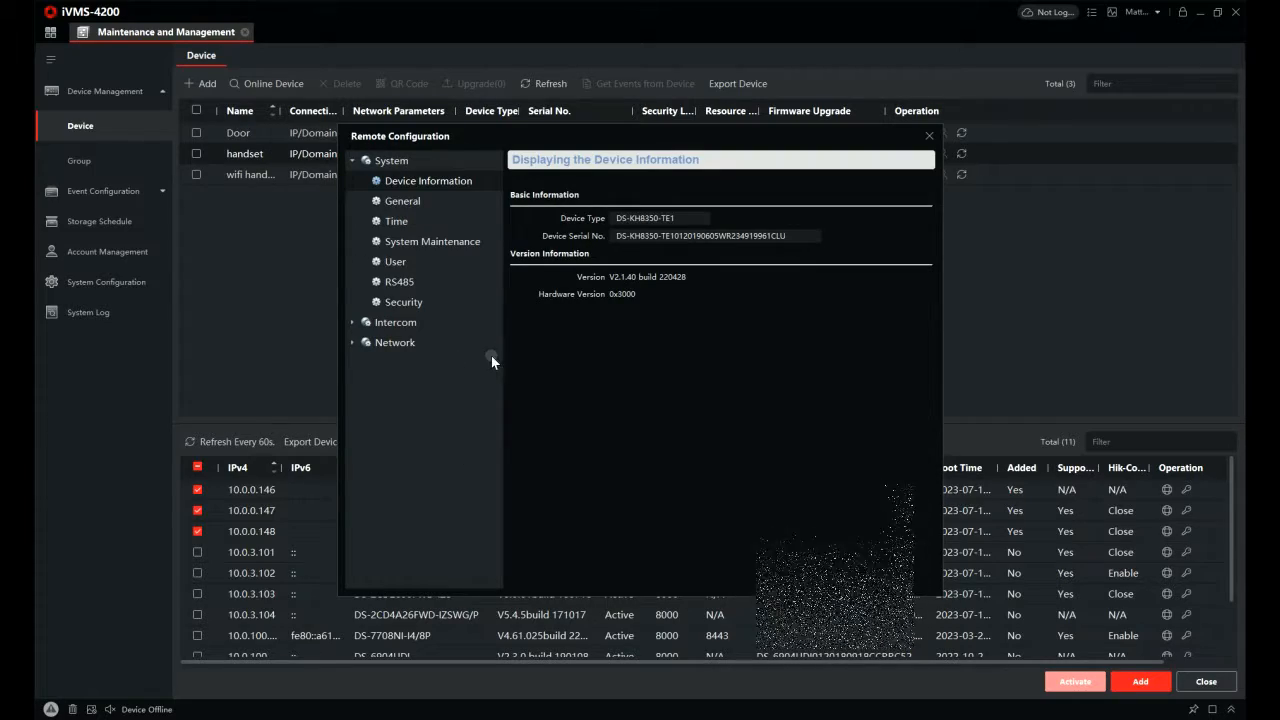
click(394, 342)
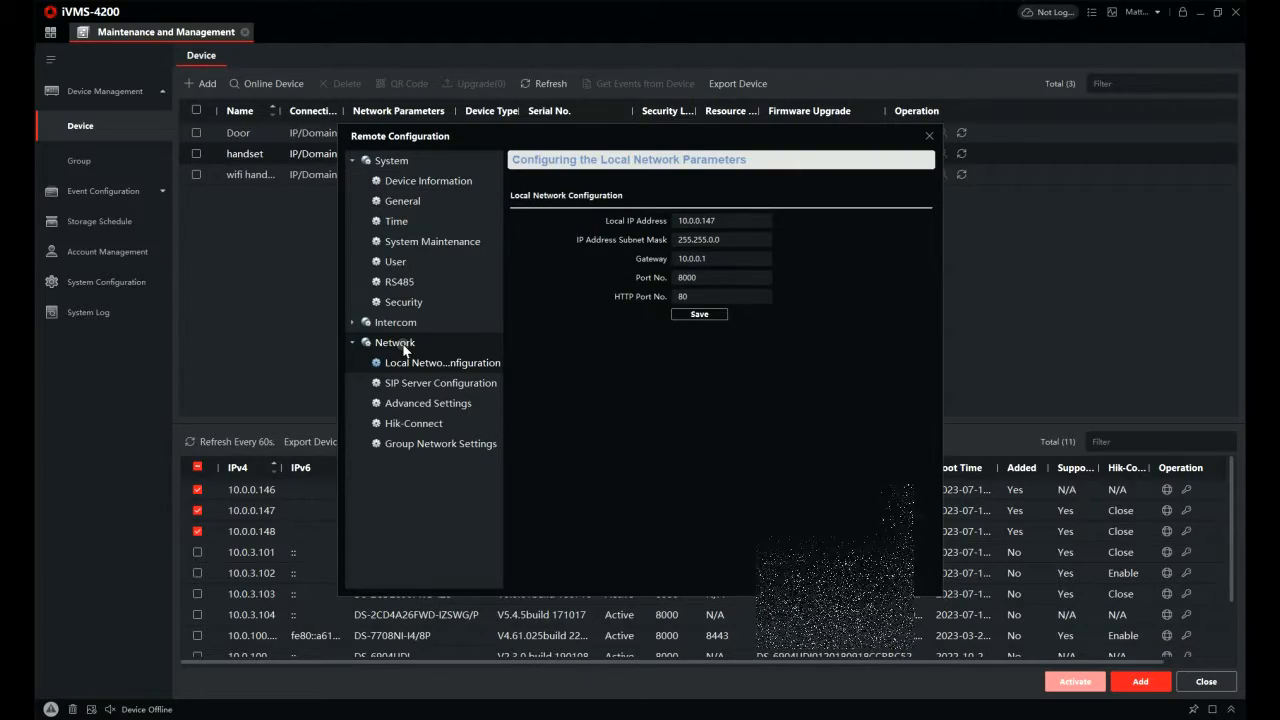
mouse_move(435, 393)
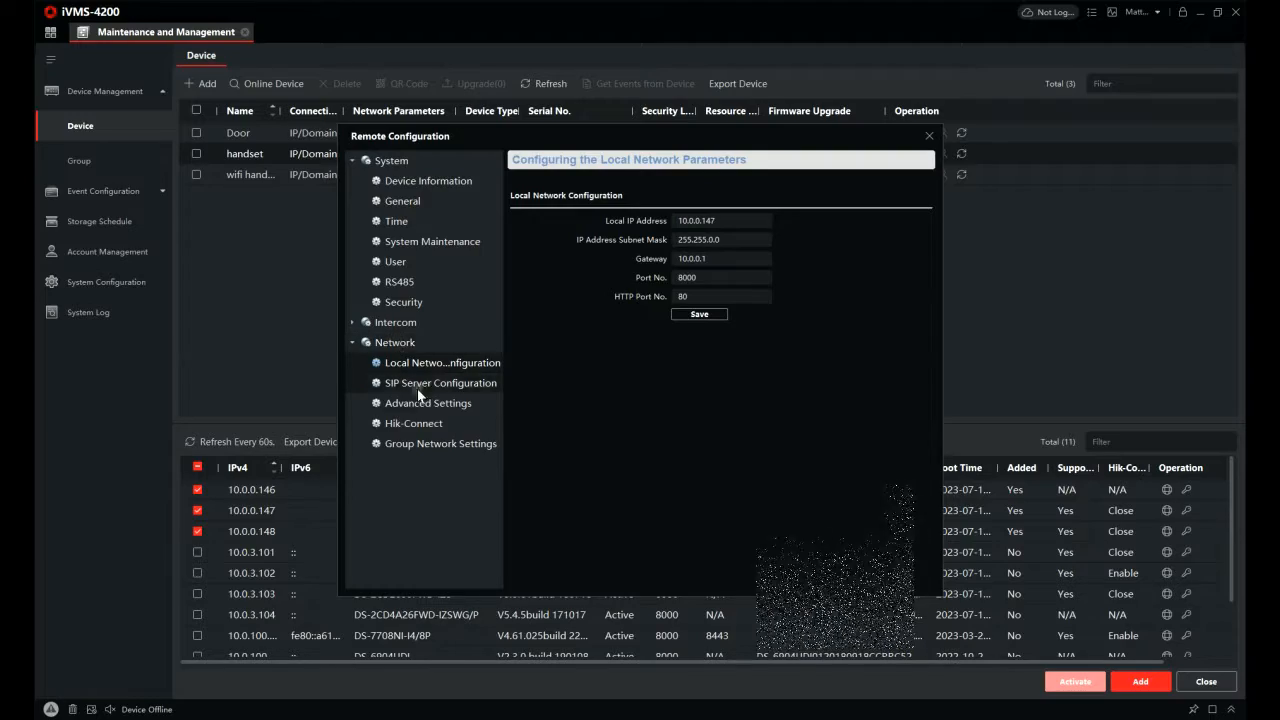
Enter the handset's registration password, confirm main door station 10.0.0.146, save, and close
click(440, 443)
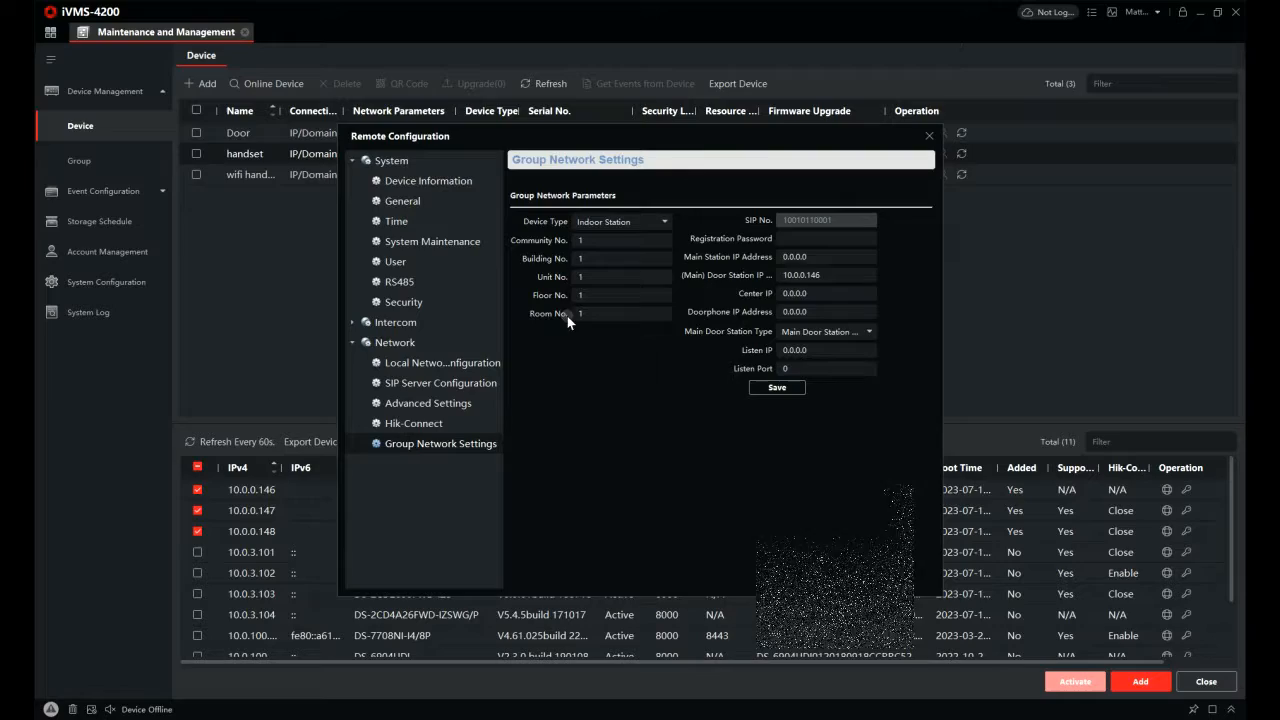
click(825, 238)
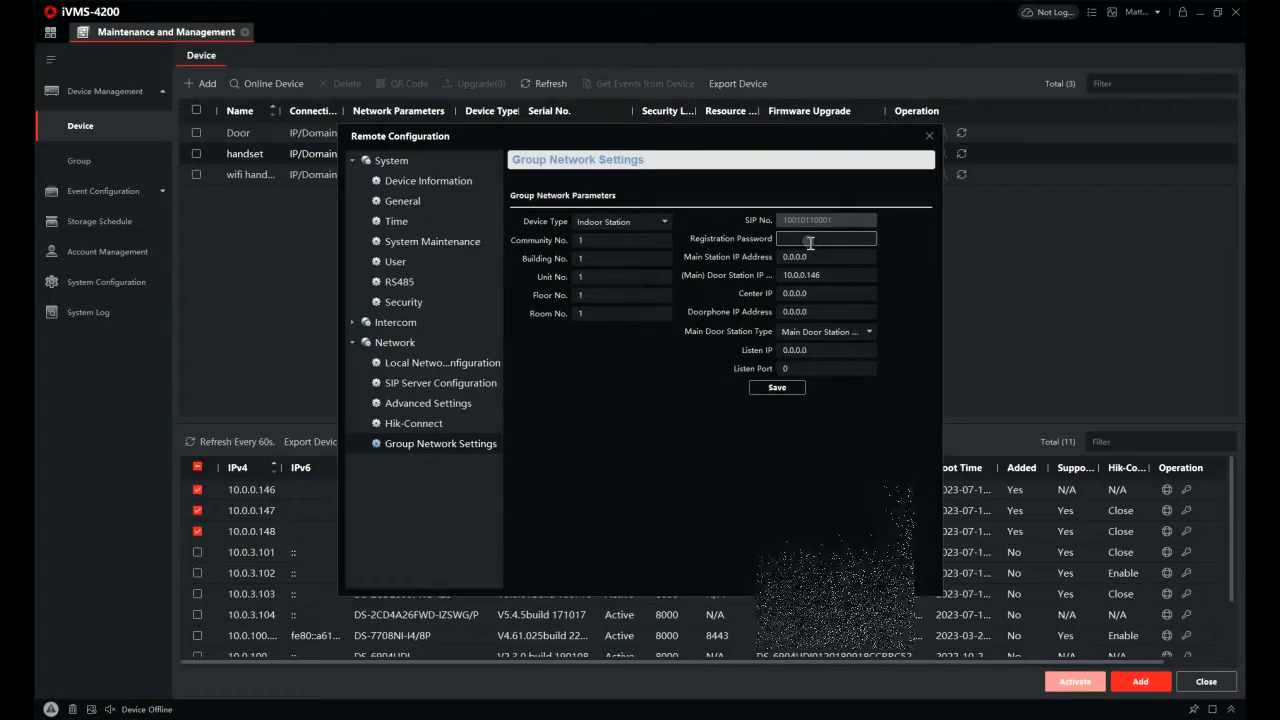
text(•)
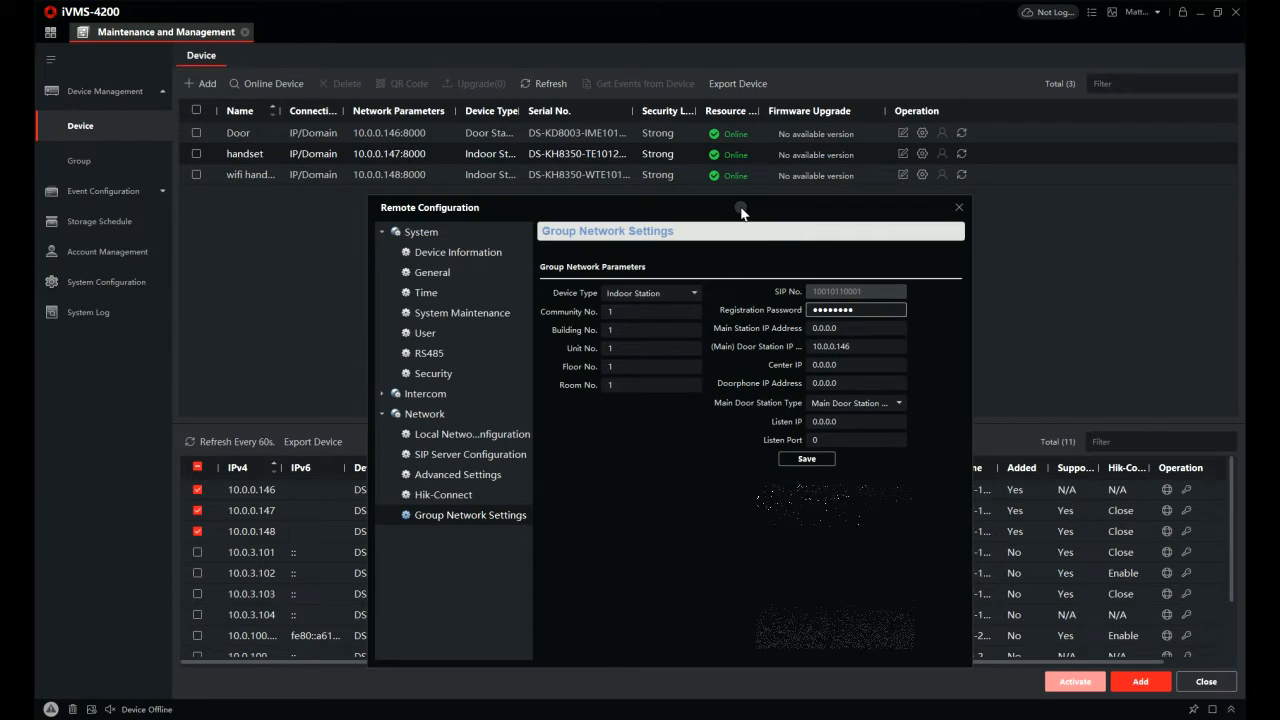
mouse_move(748, 352)
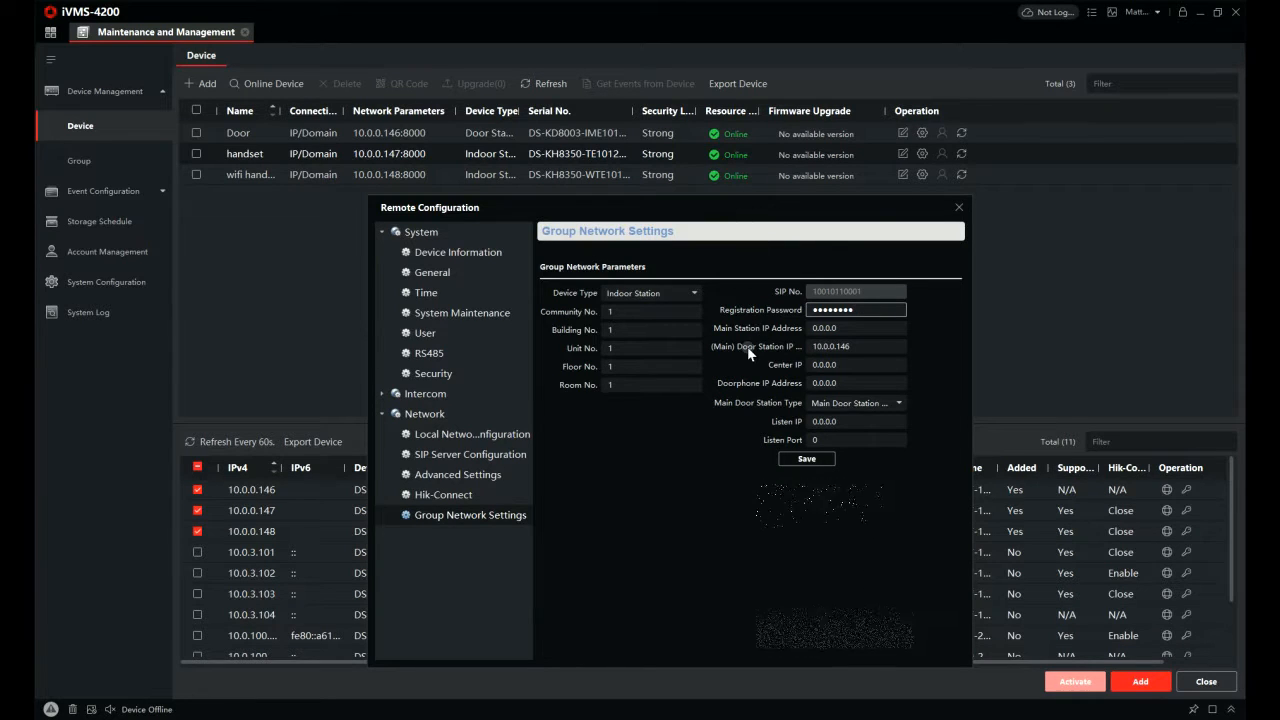
mouse_move(750, 346)
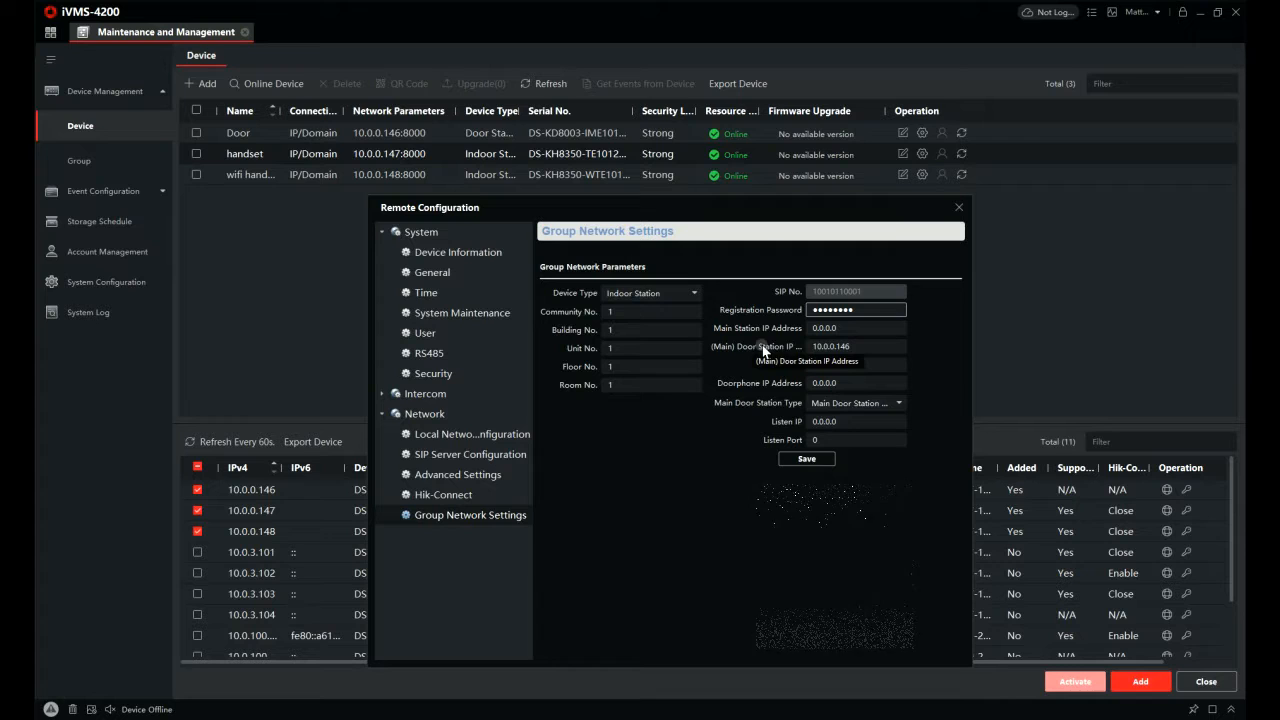
click(855, 346)
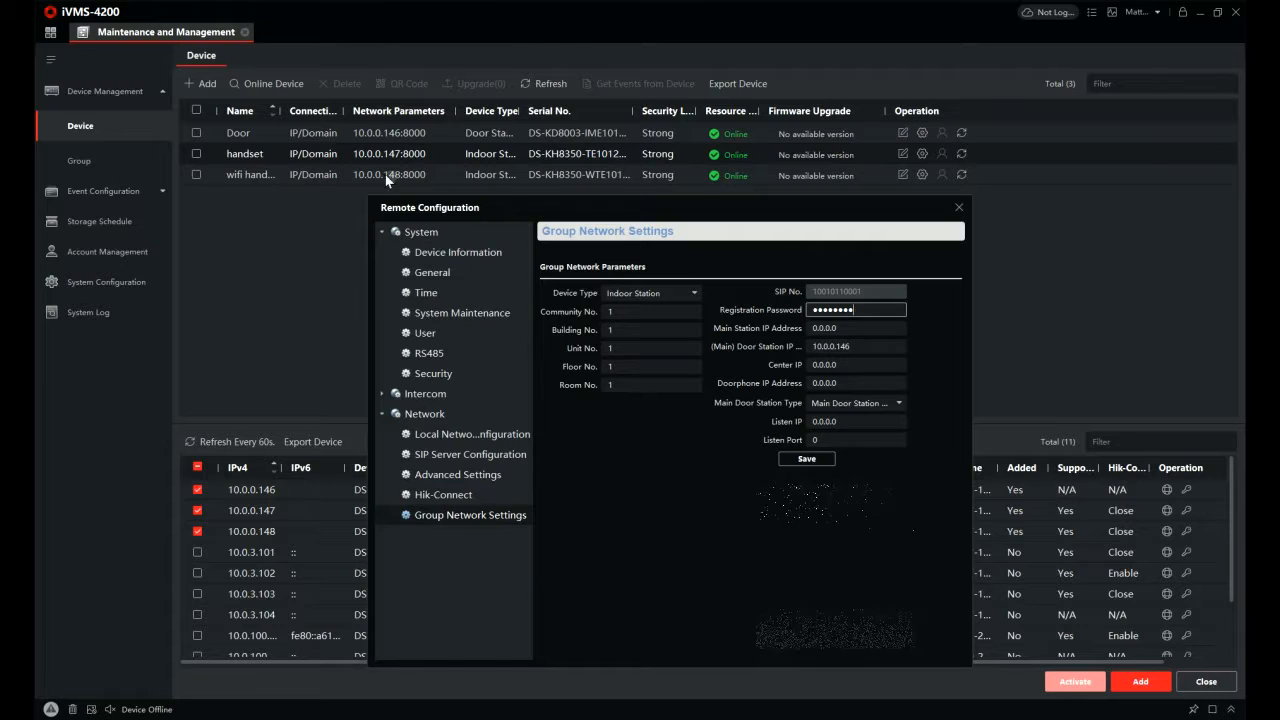
mouse_move(368, 140)
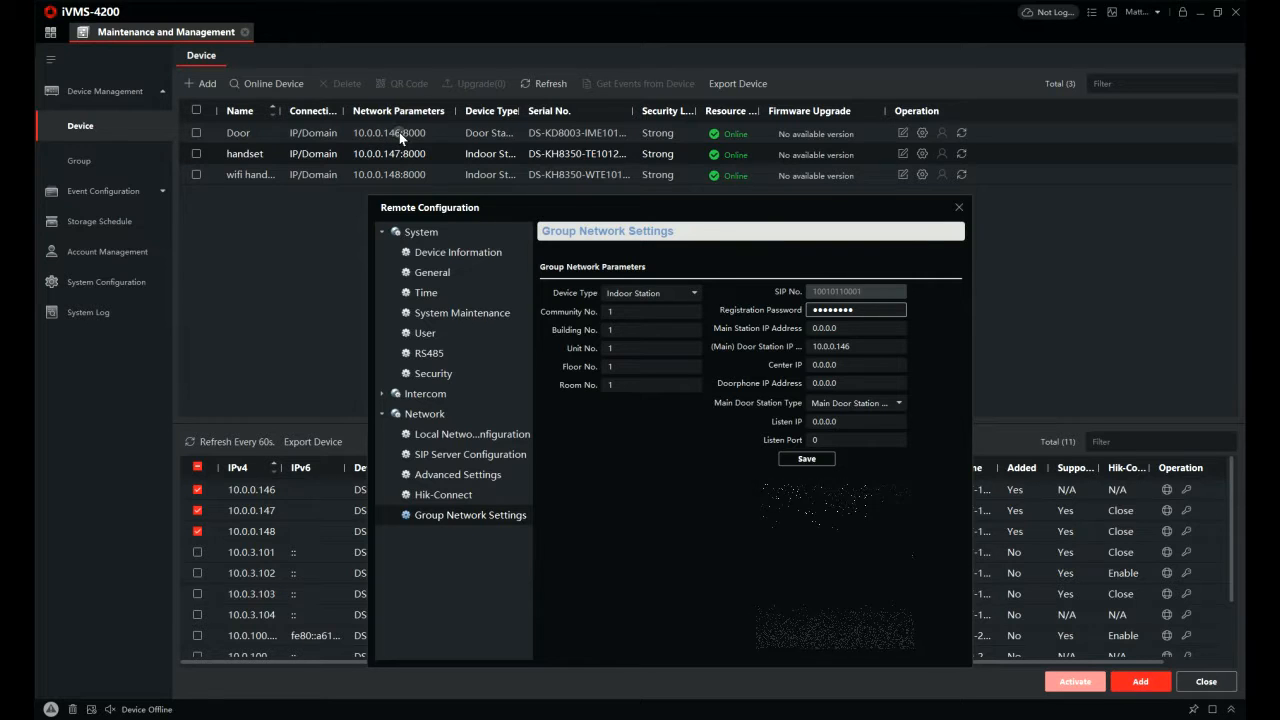
mouse_move(440, 138)
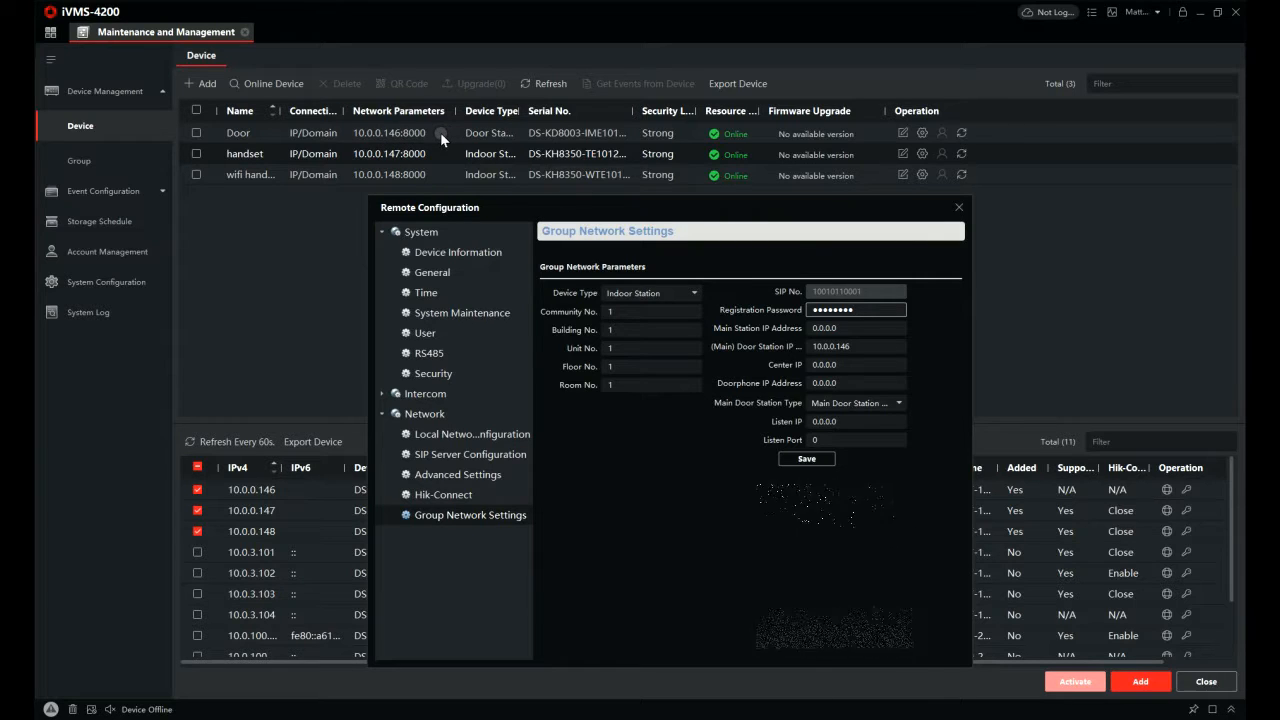
click(855, 328)
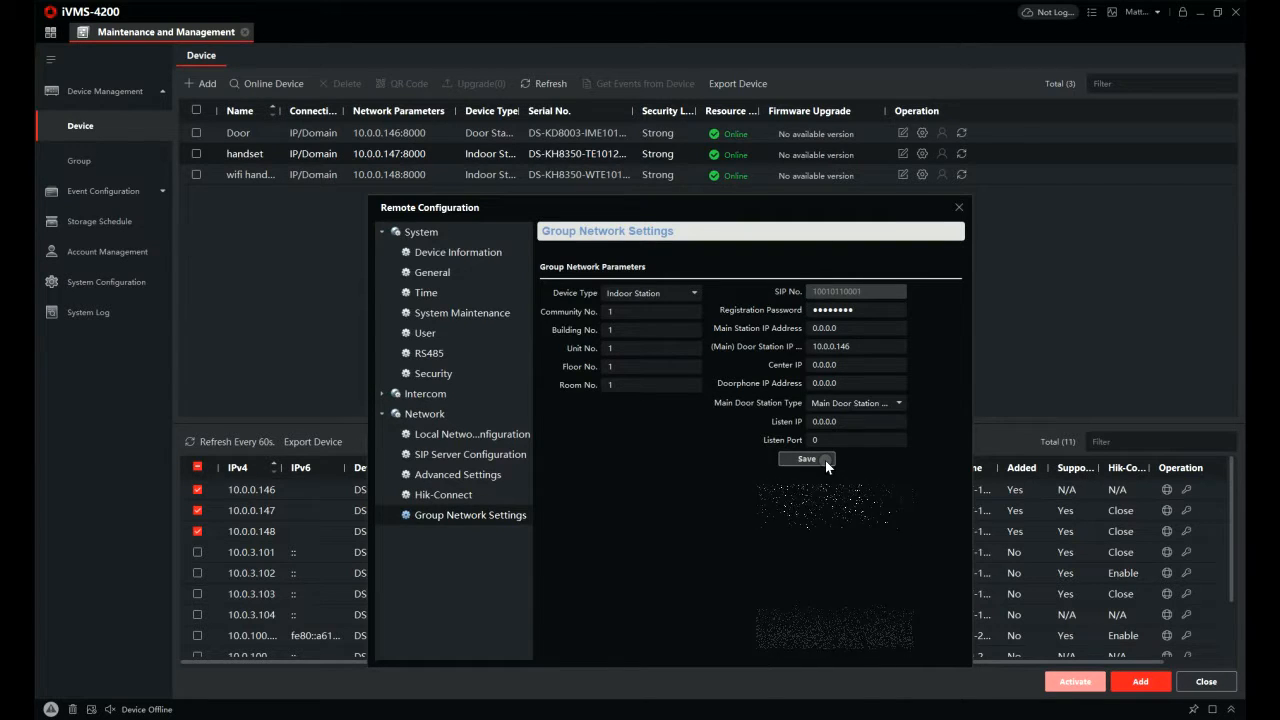
click(806, 458)
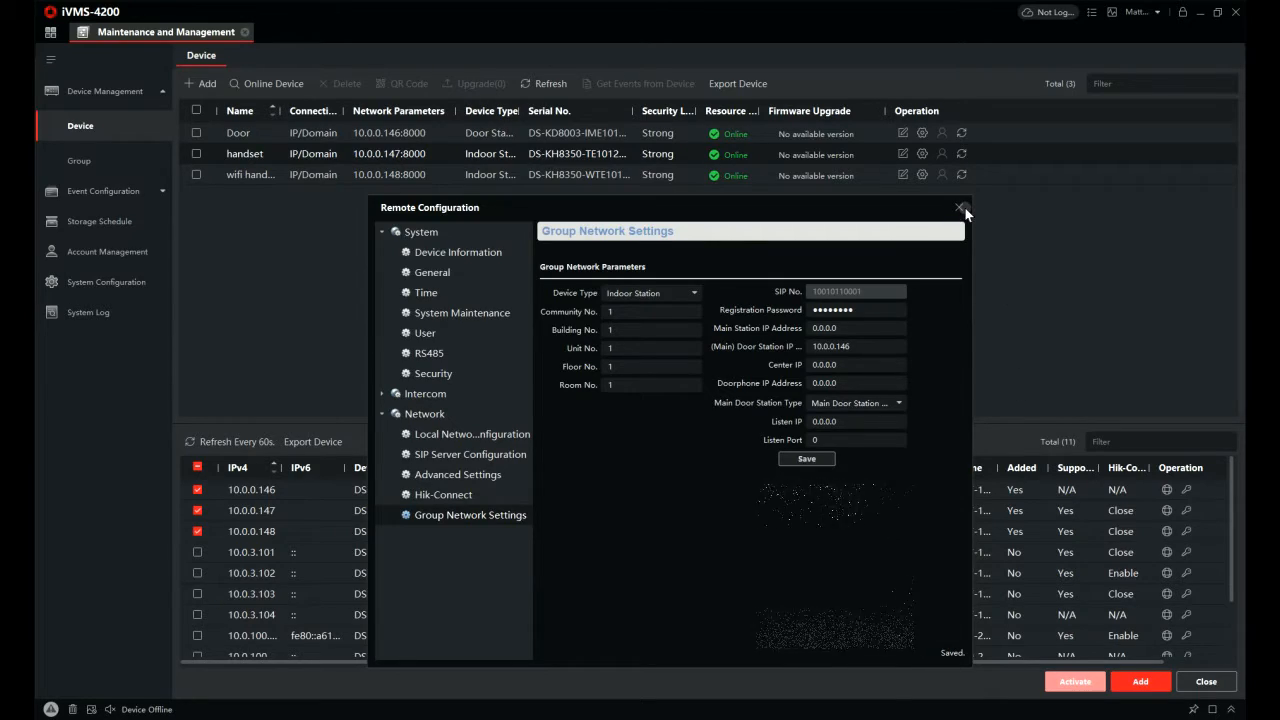
click(963, 210)
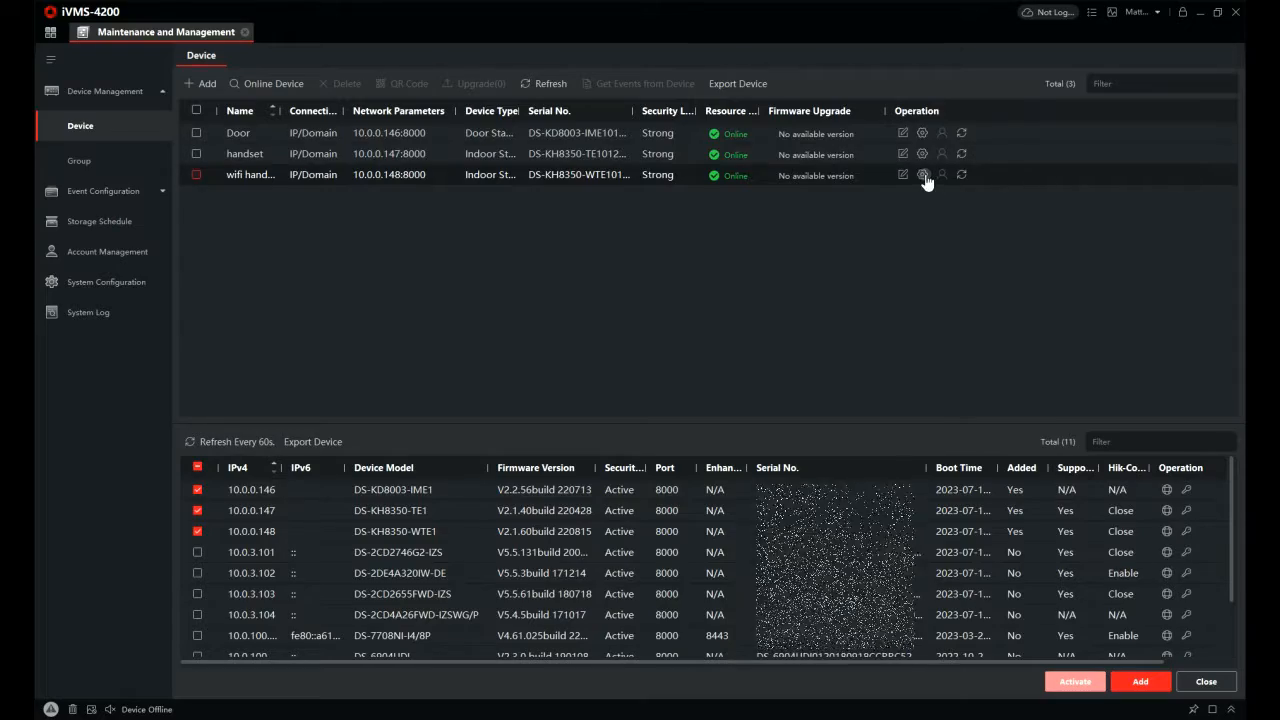
click(922, 175)
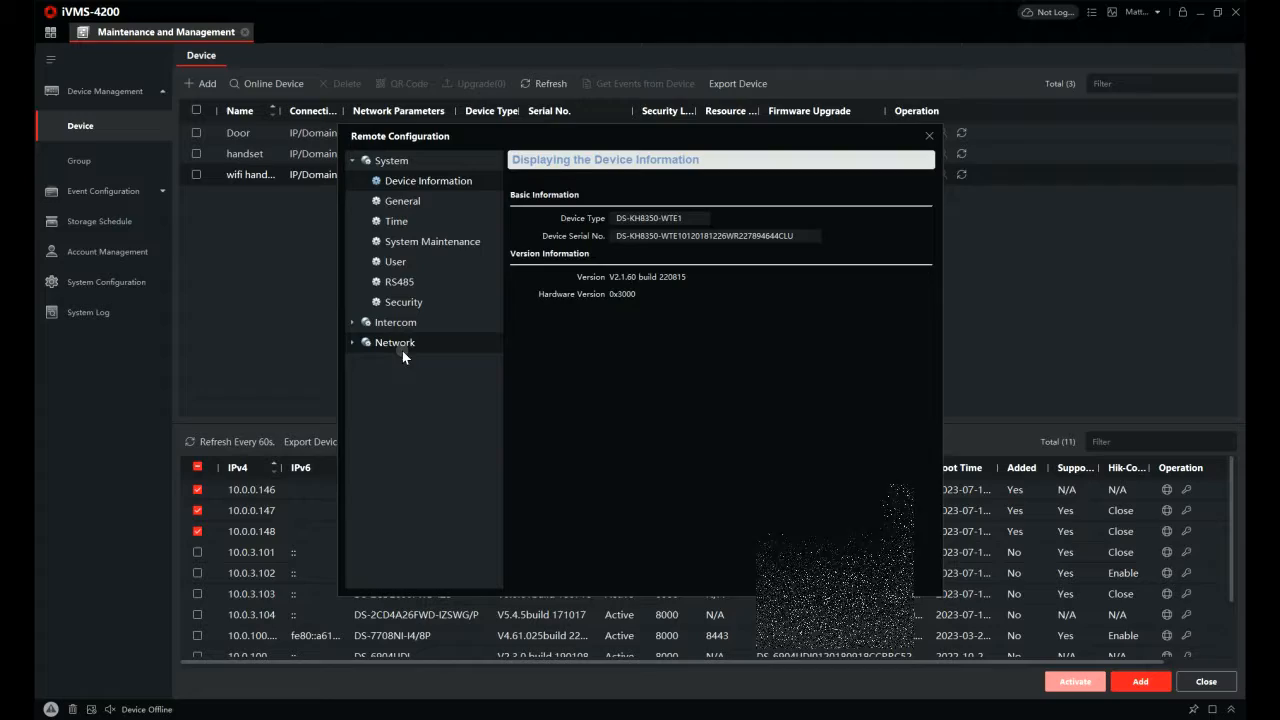
click(394, 342)
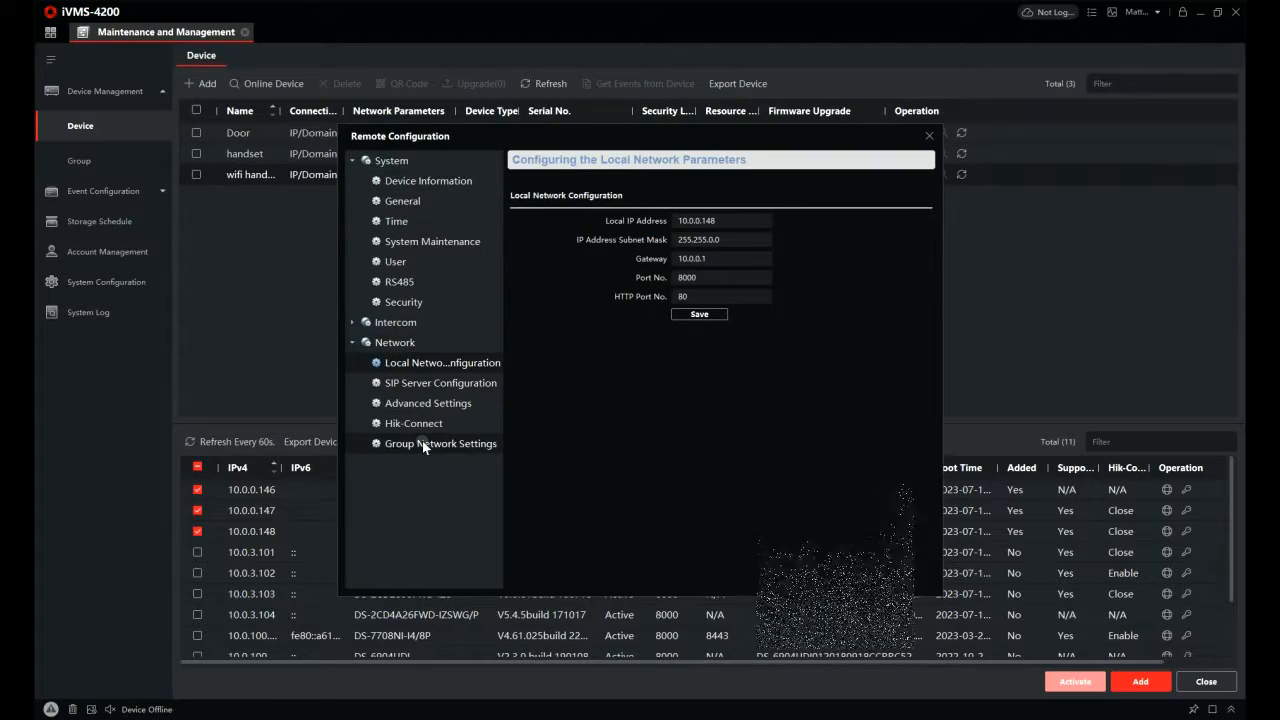
click(440, 443)
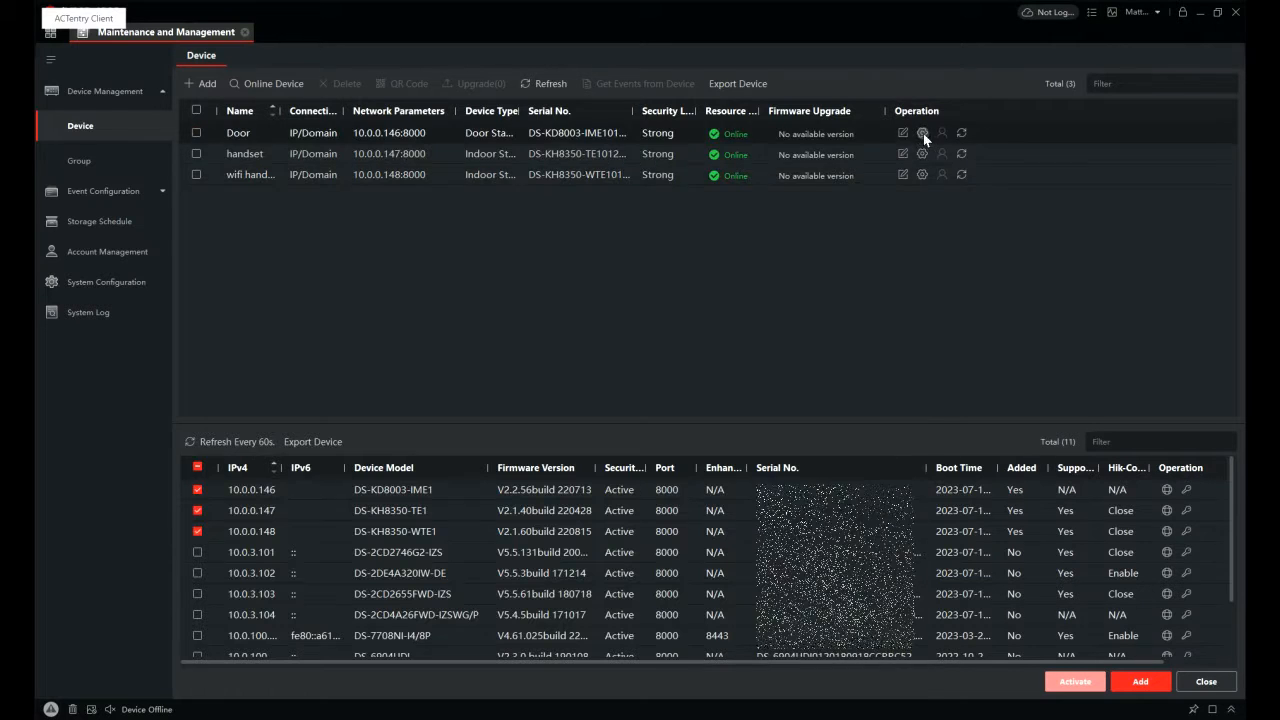
Open the door station's Intercom Call Settings and switch to the Press Button to Call tab
click(922, 133)
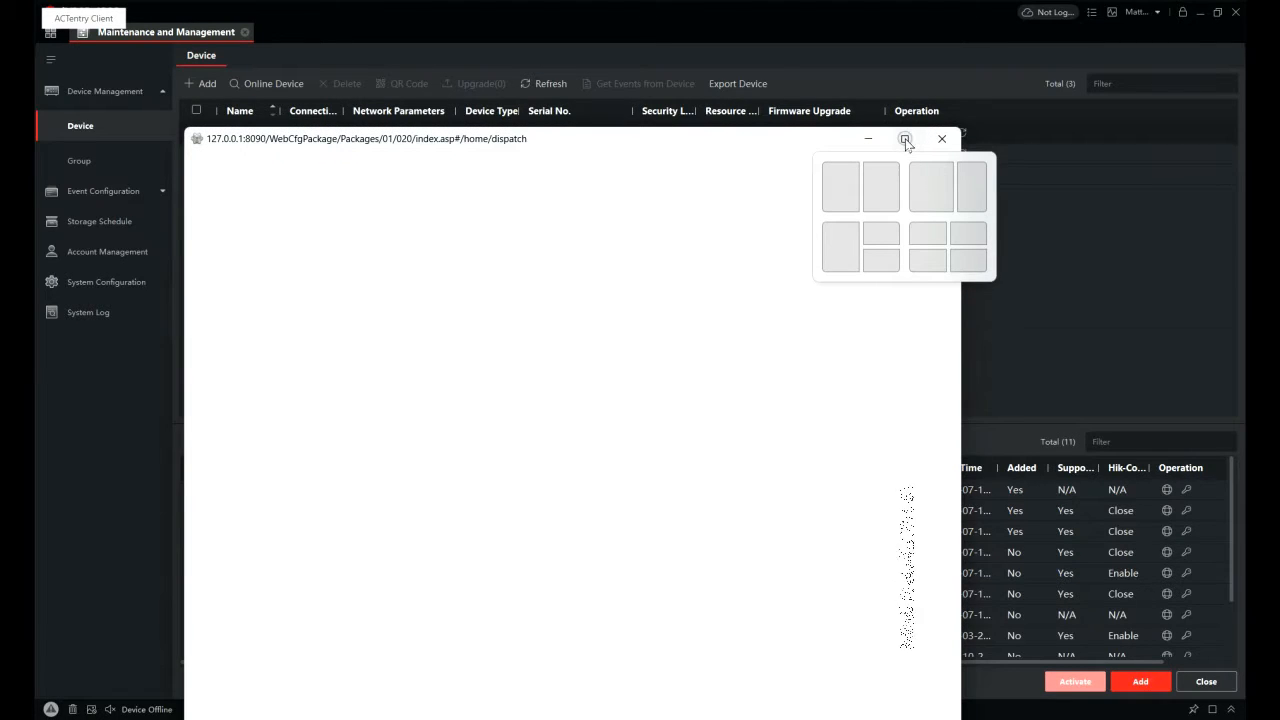
click(905, 139)
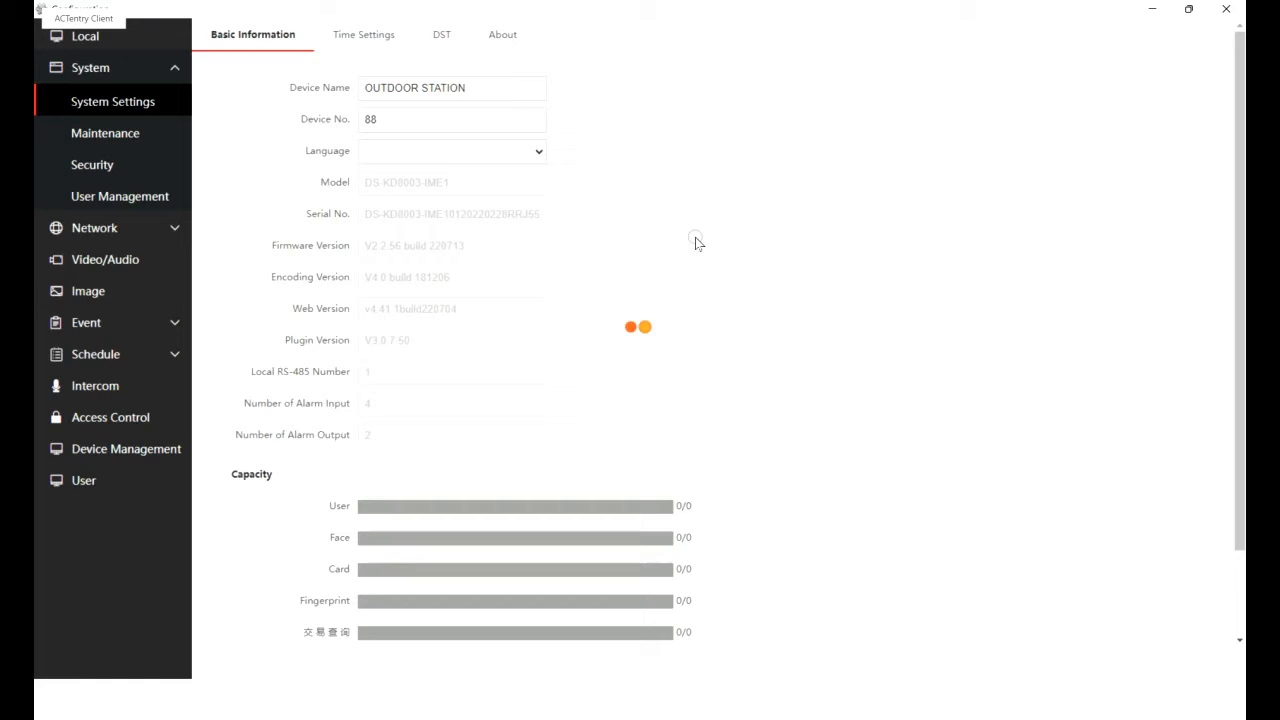
click(95, 385)
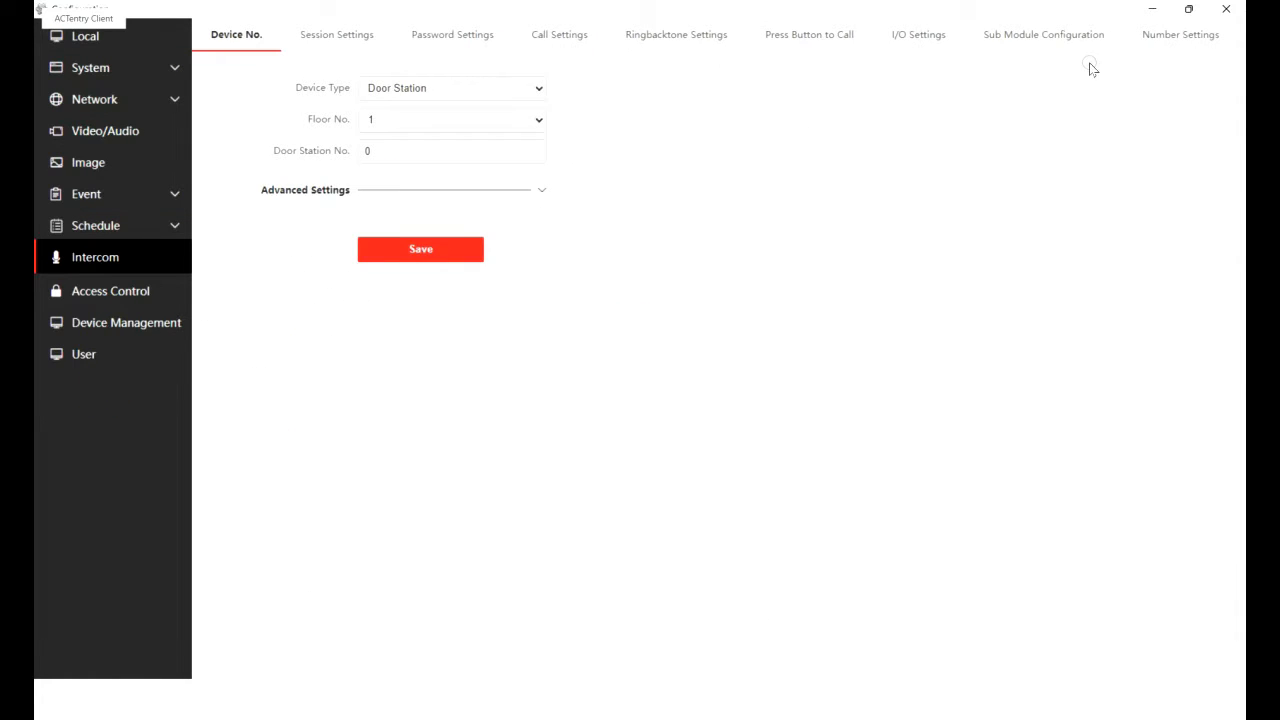
mouse_move(338, 34)
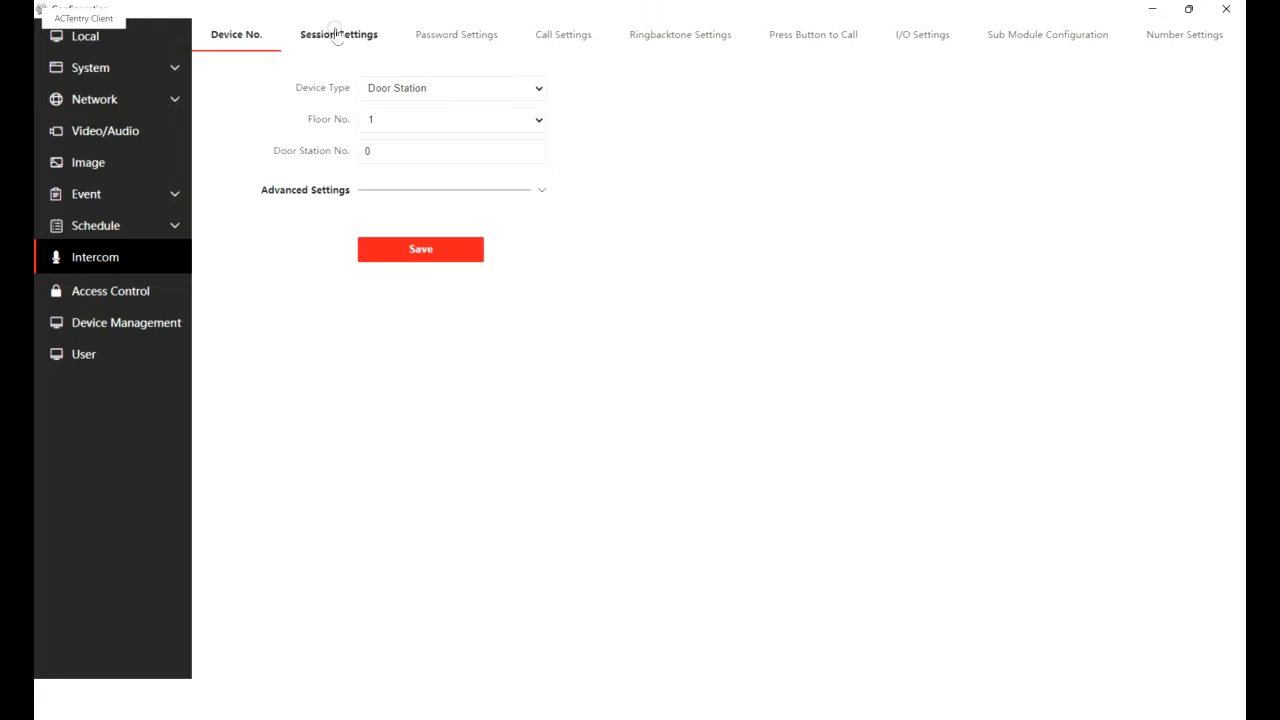
click(558, 34)
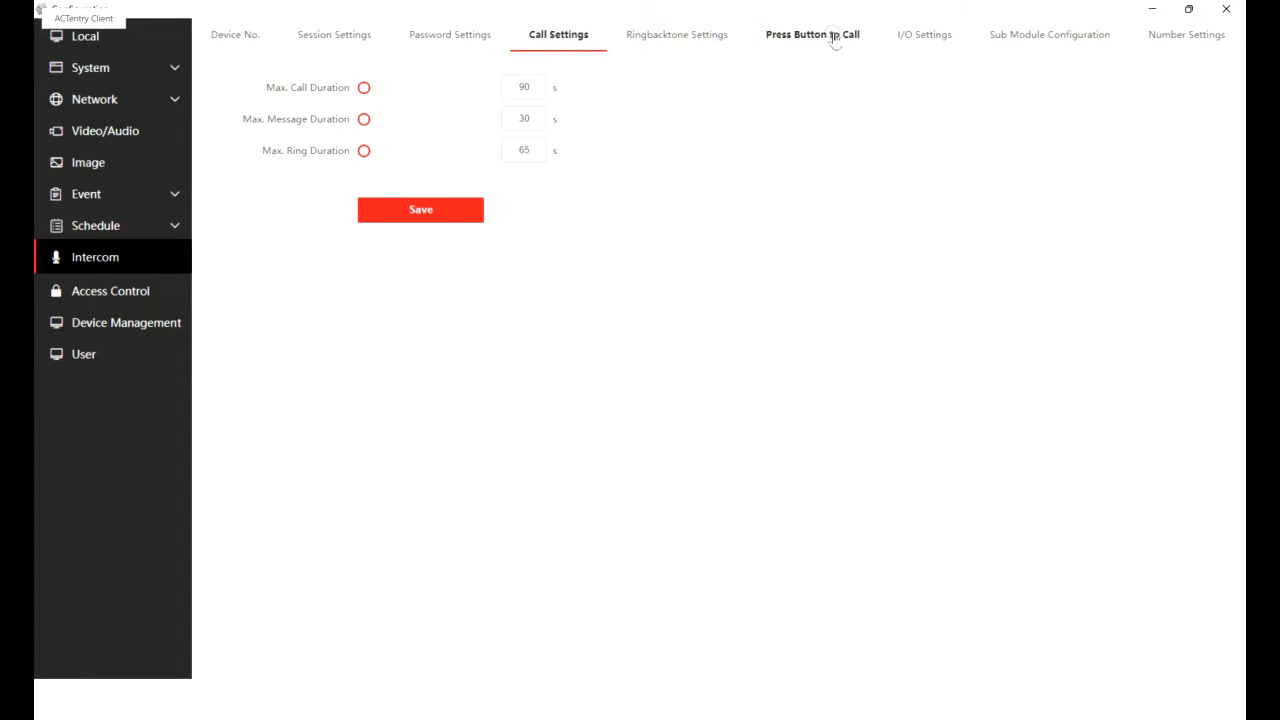
click(809, 34)
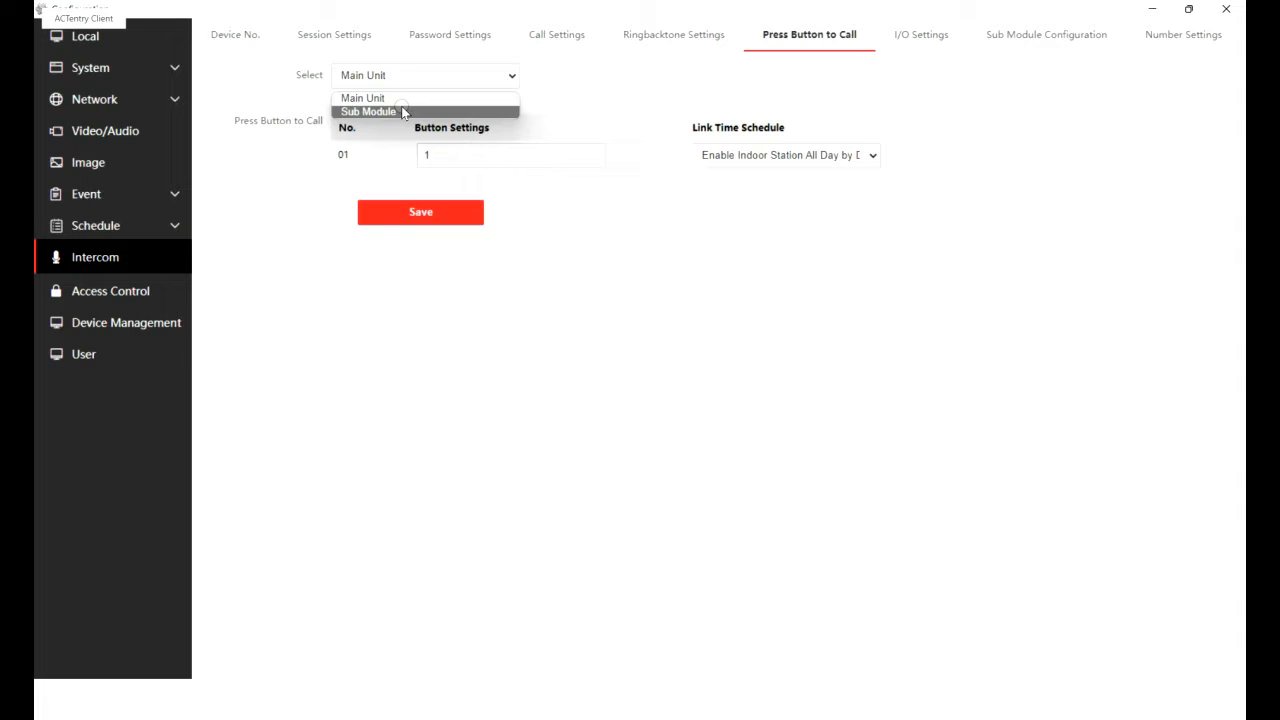
Select Sub Module, set buttons 01 and 02 to call 1 and 2, and save
click(368, 111)
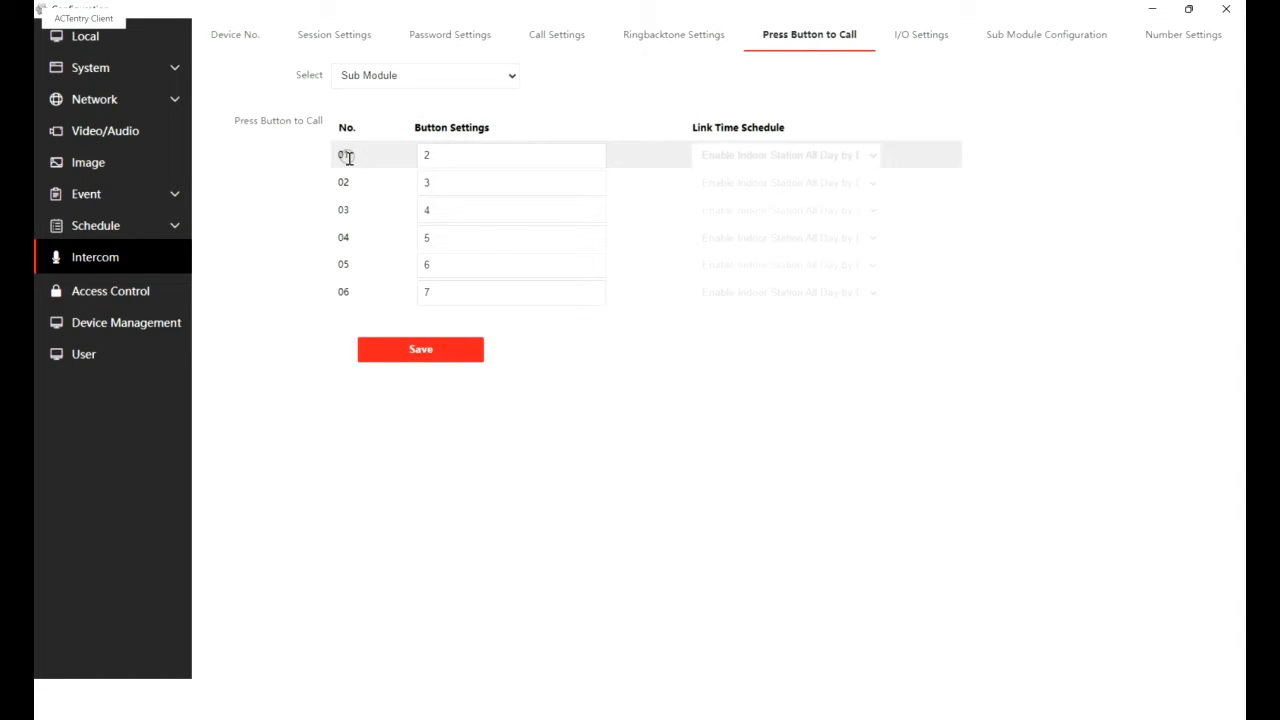
click(511, 155)
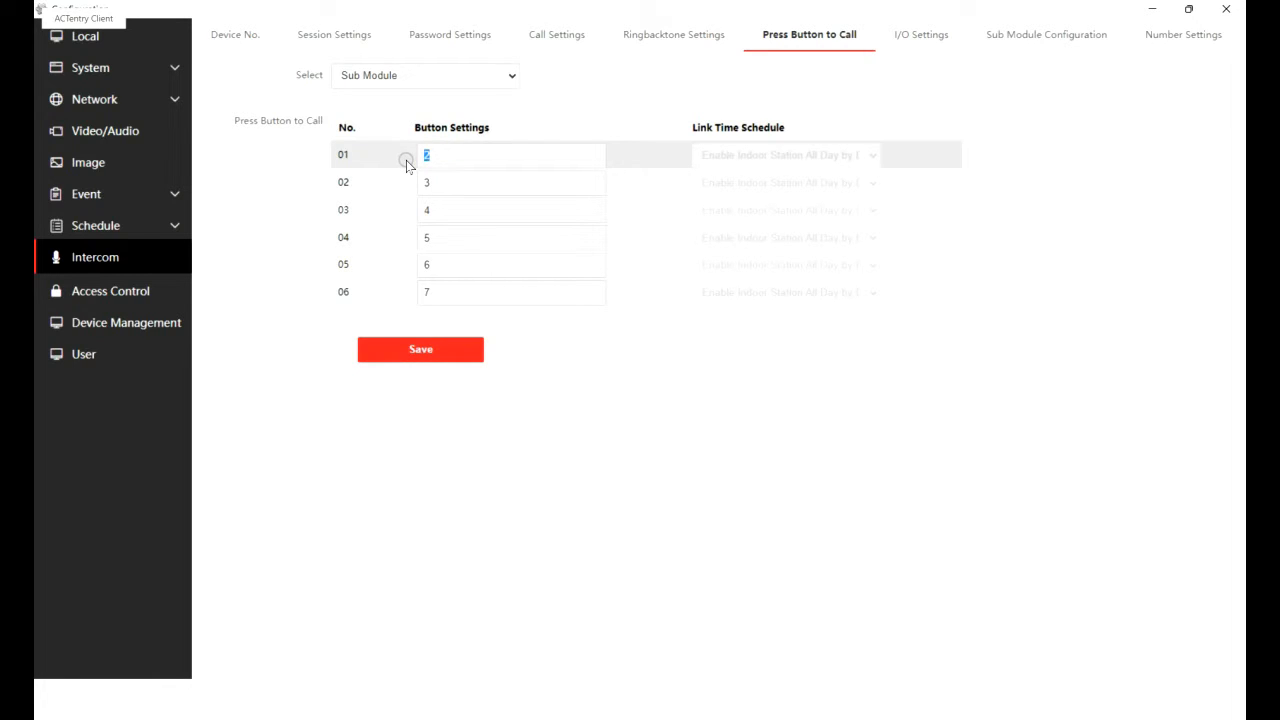
text(1)
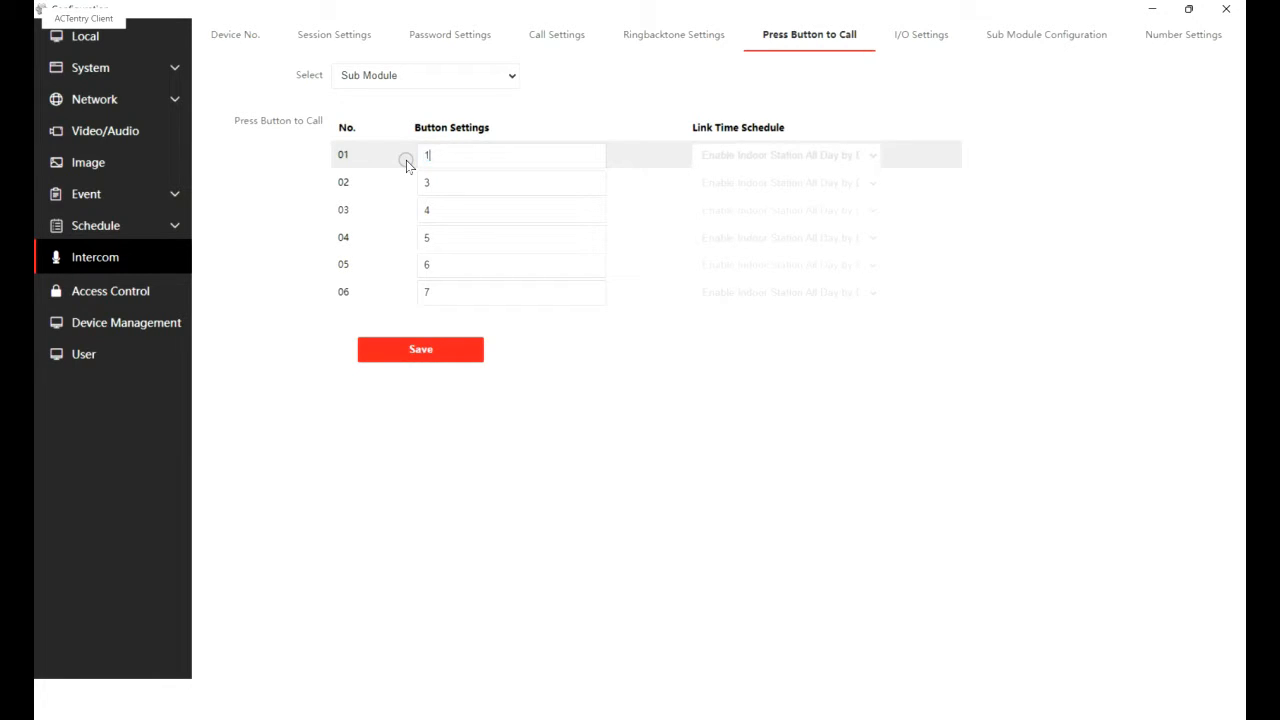
click(510, 182)
text(2)
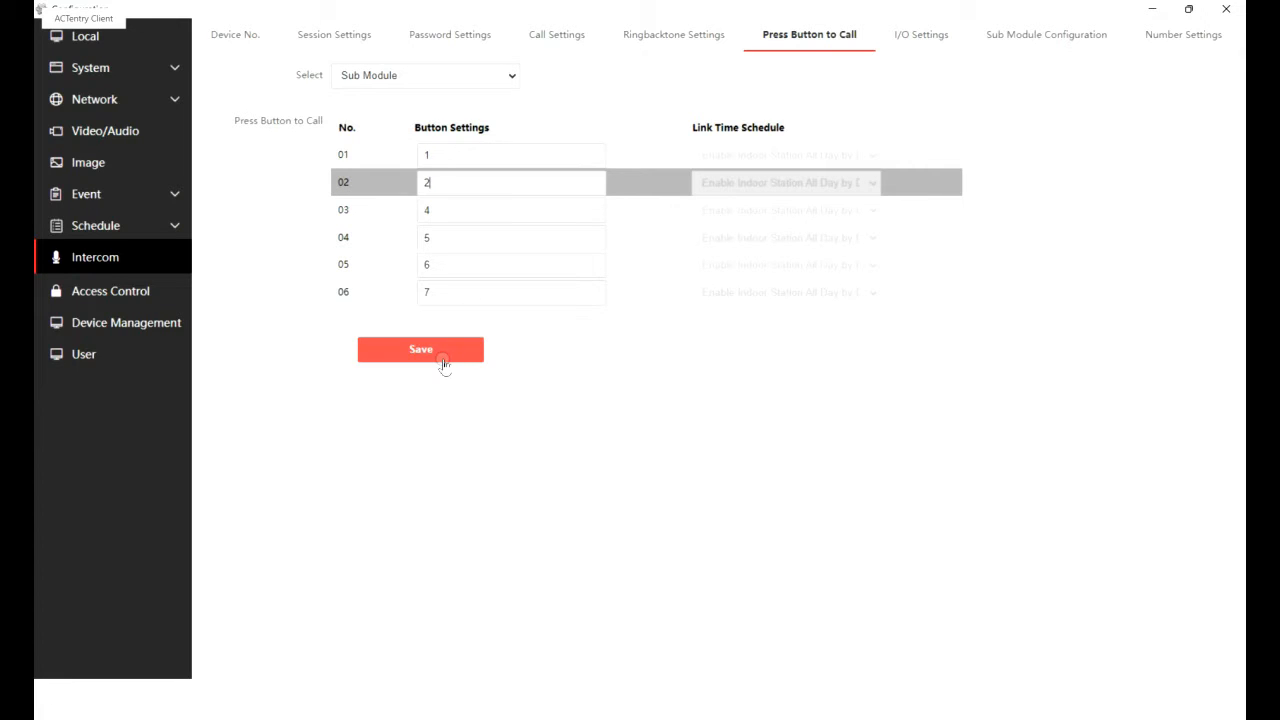
click(420, 349)
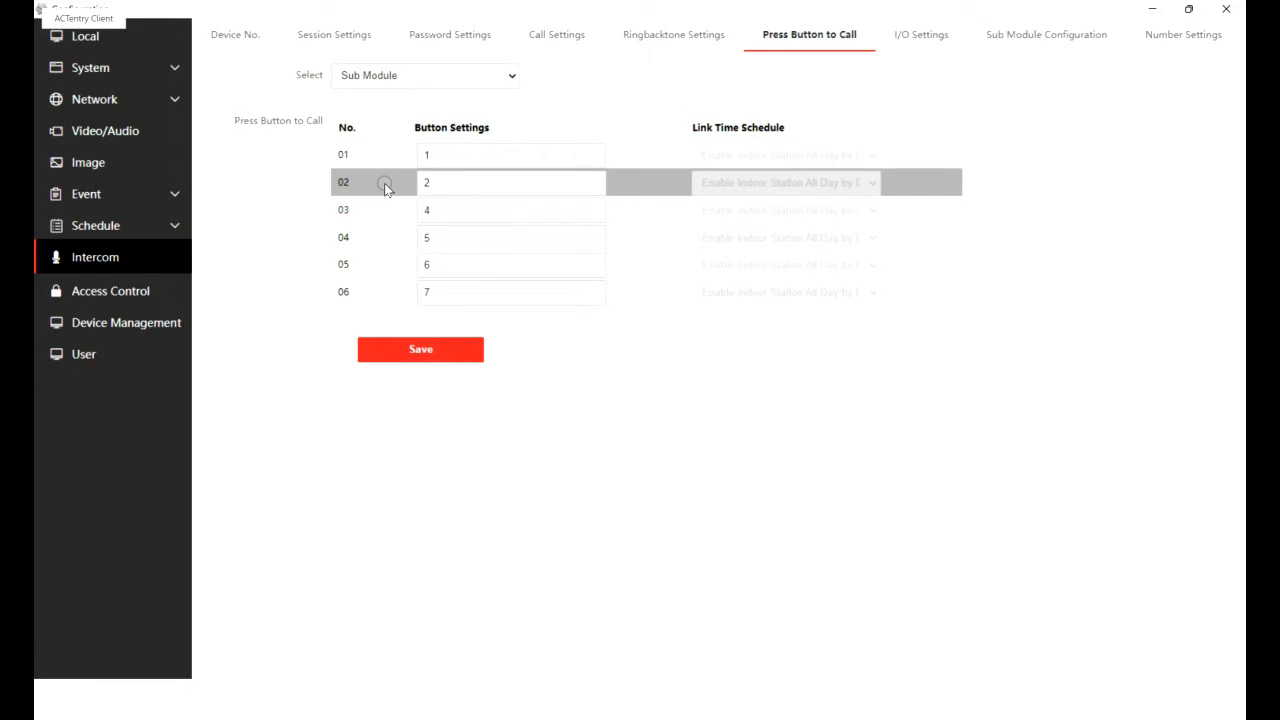
click(511, 182)
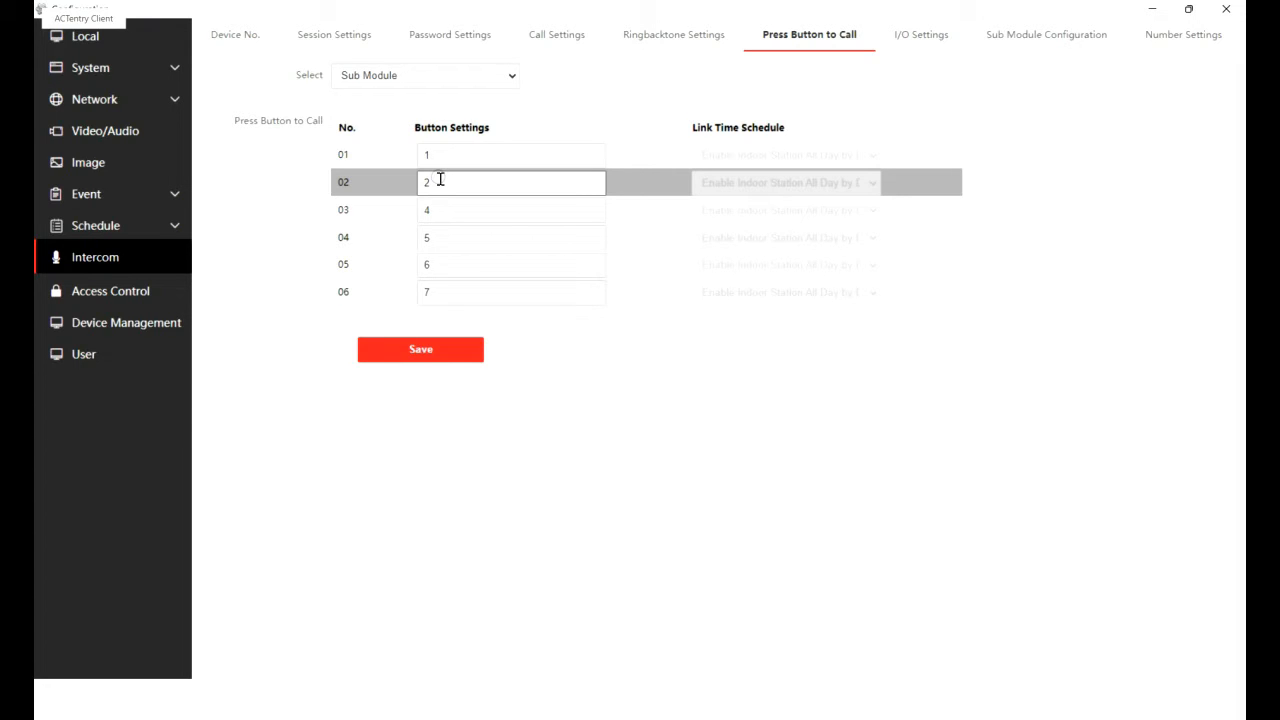
click(420, 349)
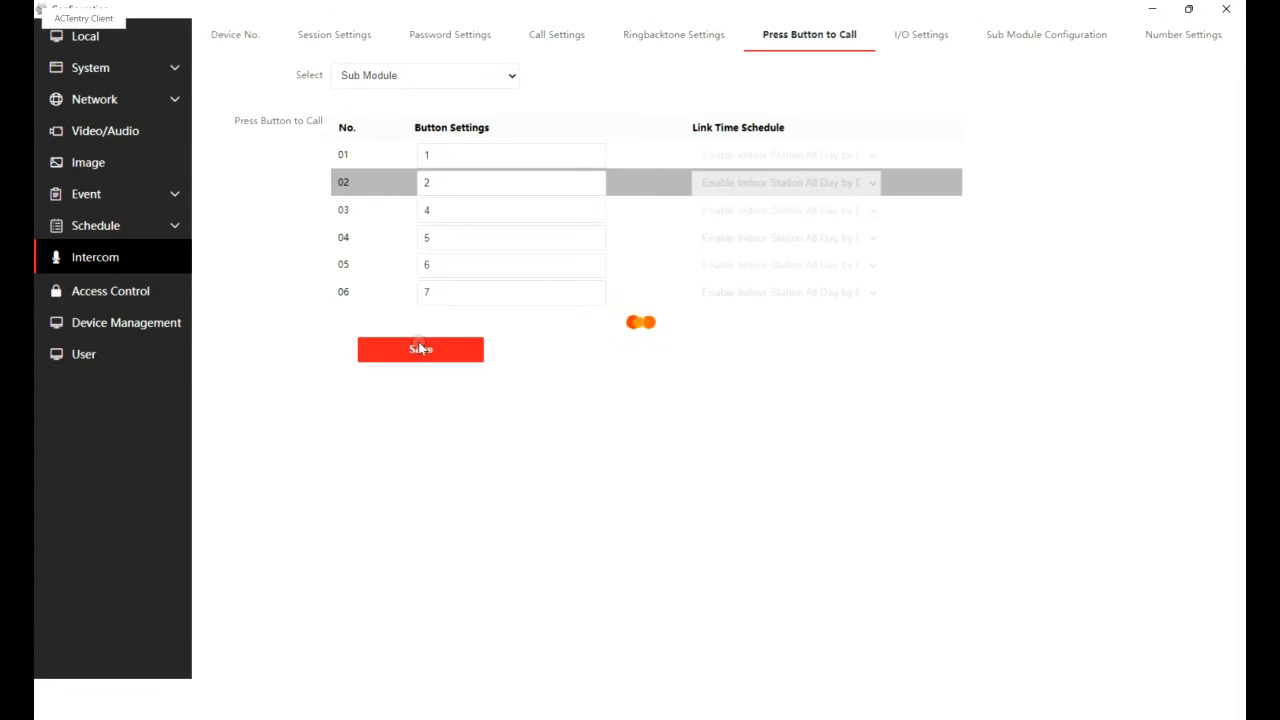
click(420, 349)
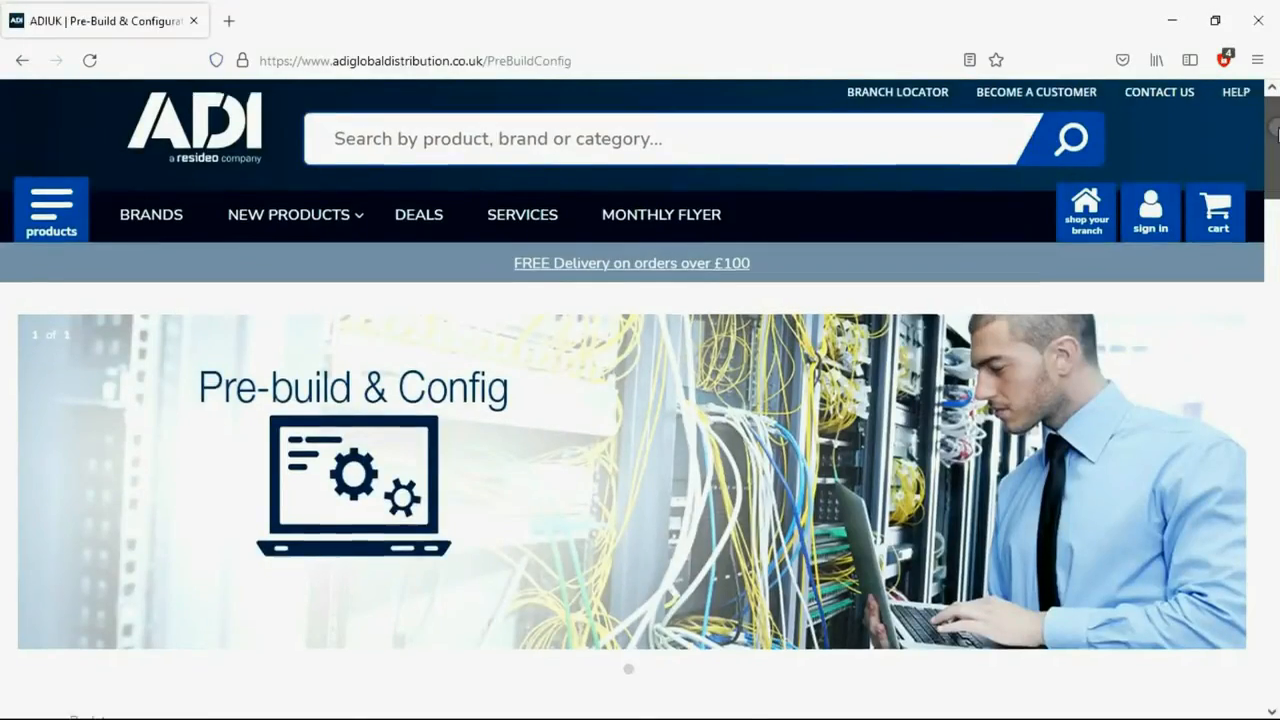
scroll(down, 3)
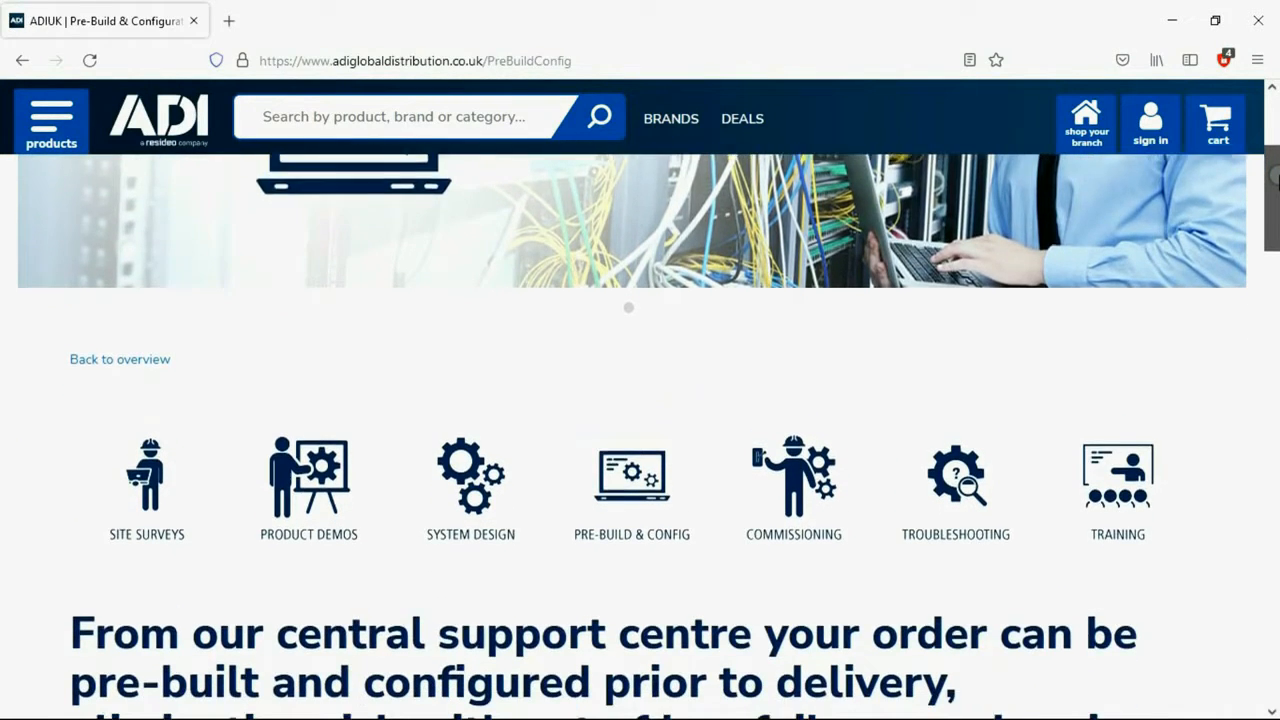
scroll(down, 3)
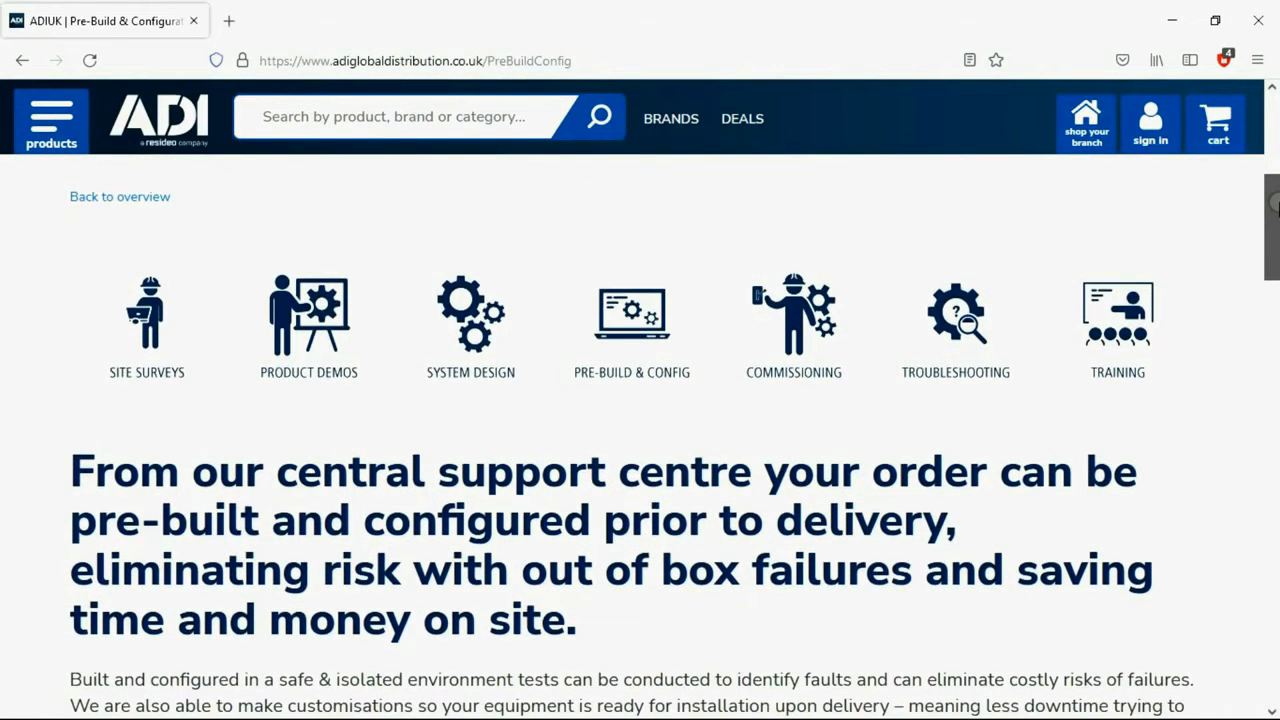
scroll(down, 3)
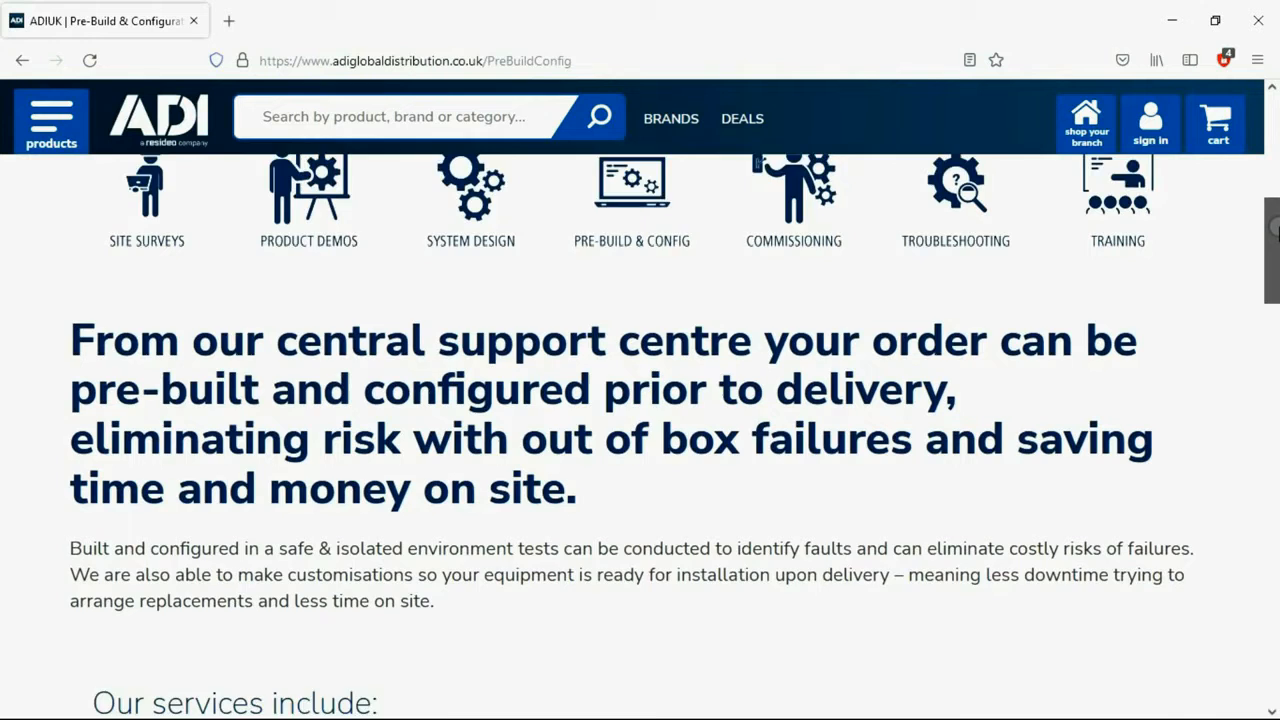
scroll(down, 3)
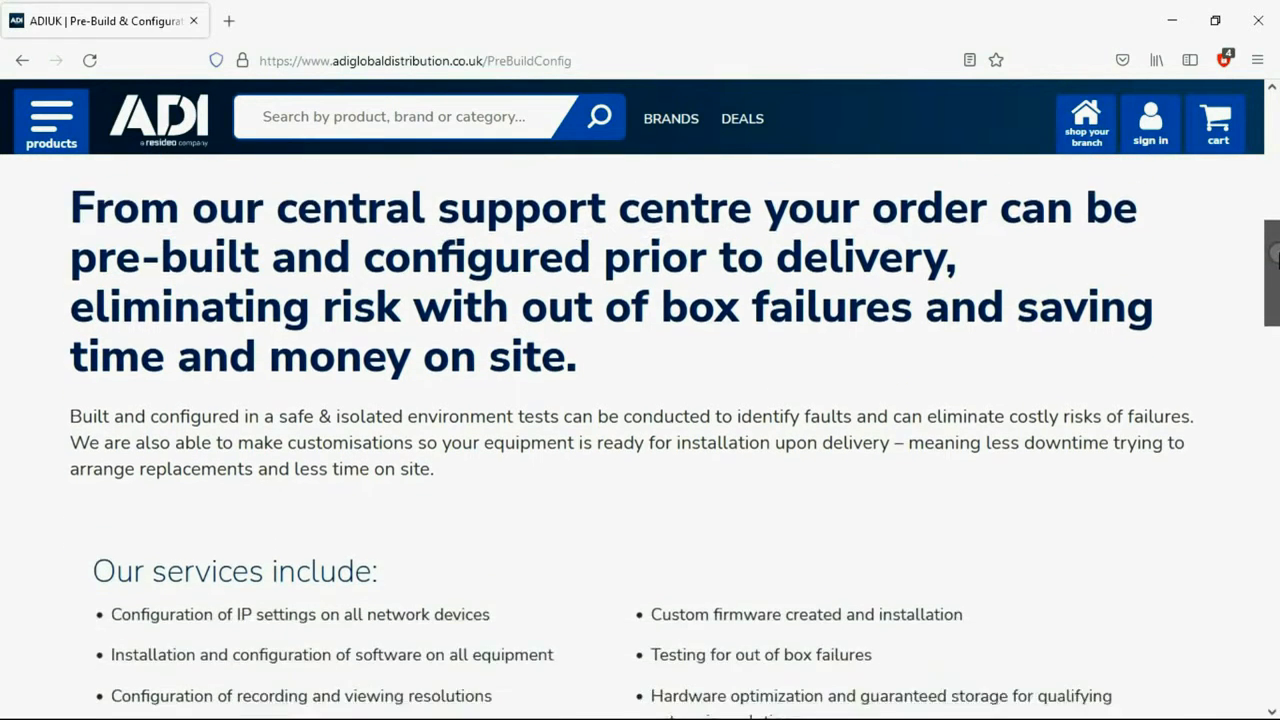
scroll(down, 3)
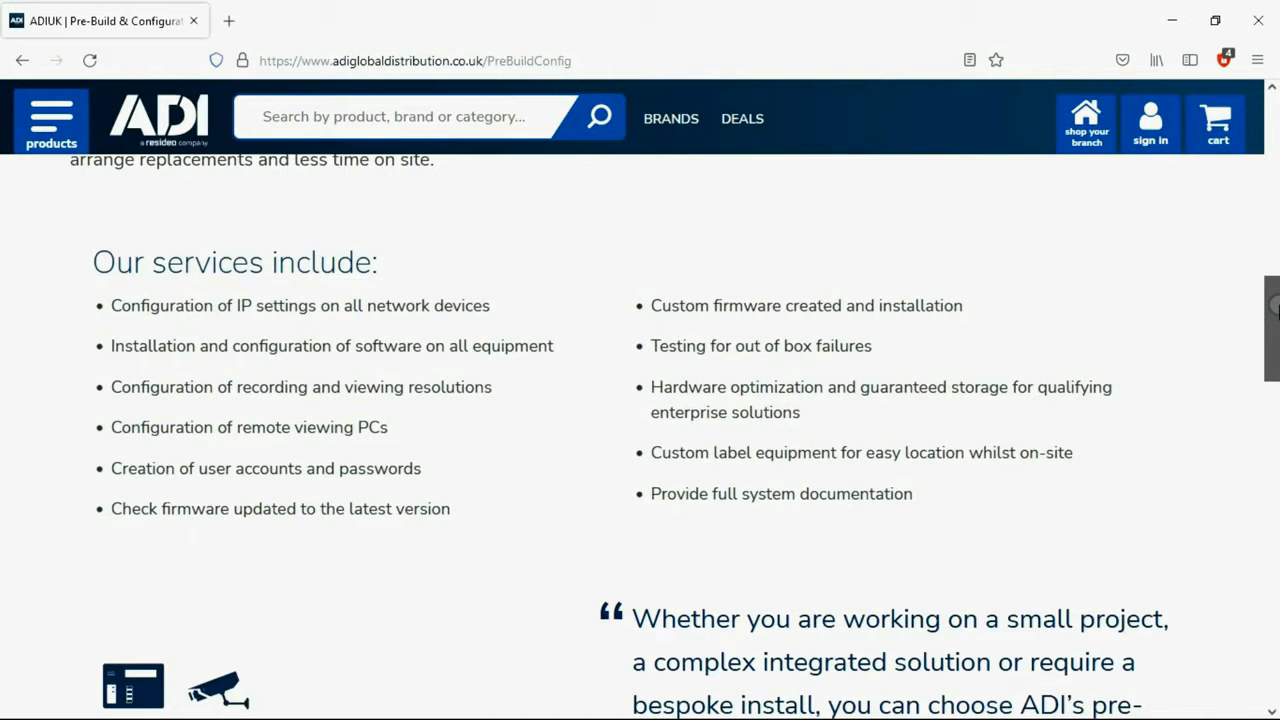
scroll(down, 3)
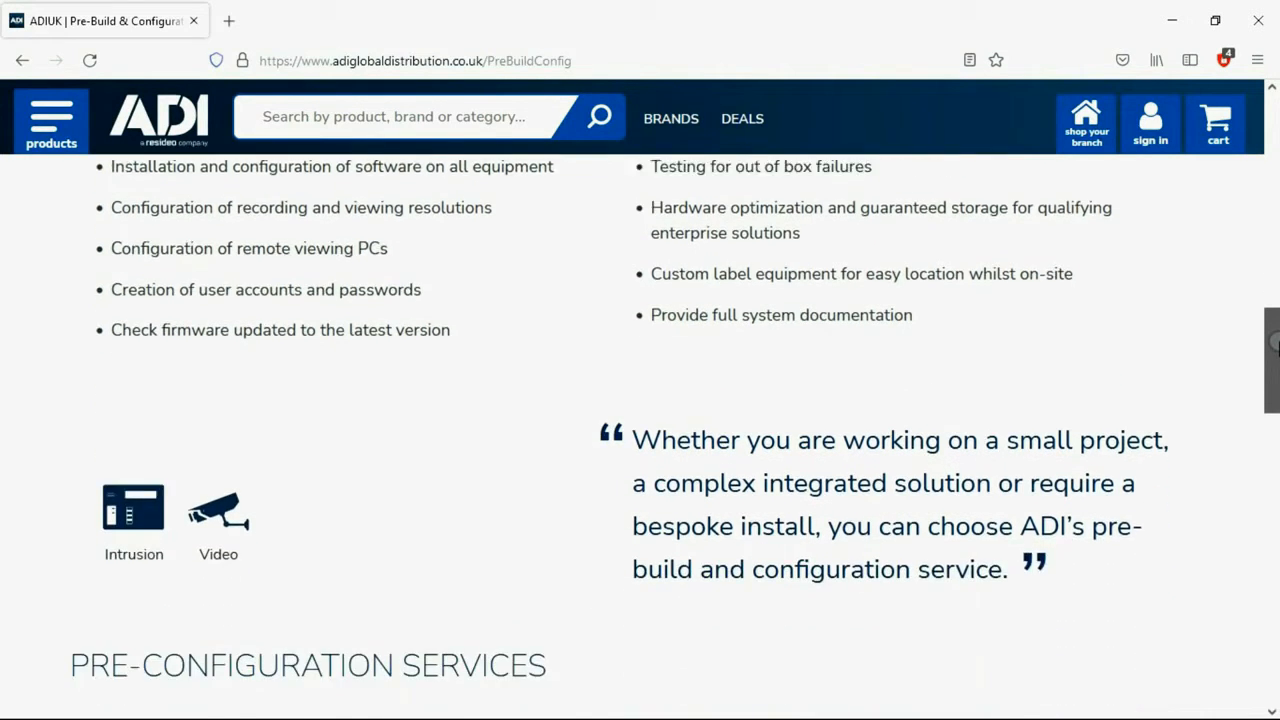
scroll(down, 3)
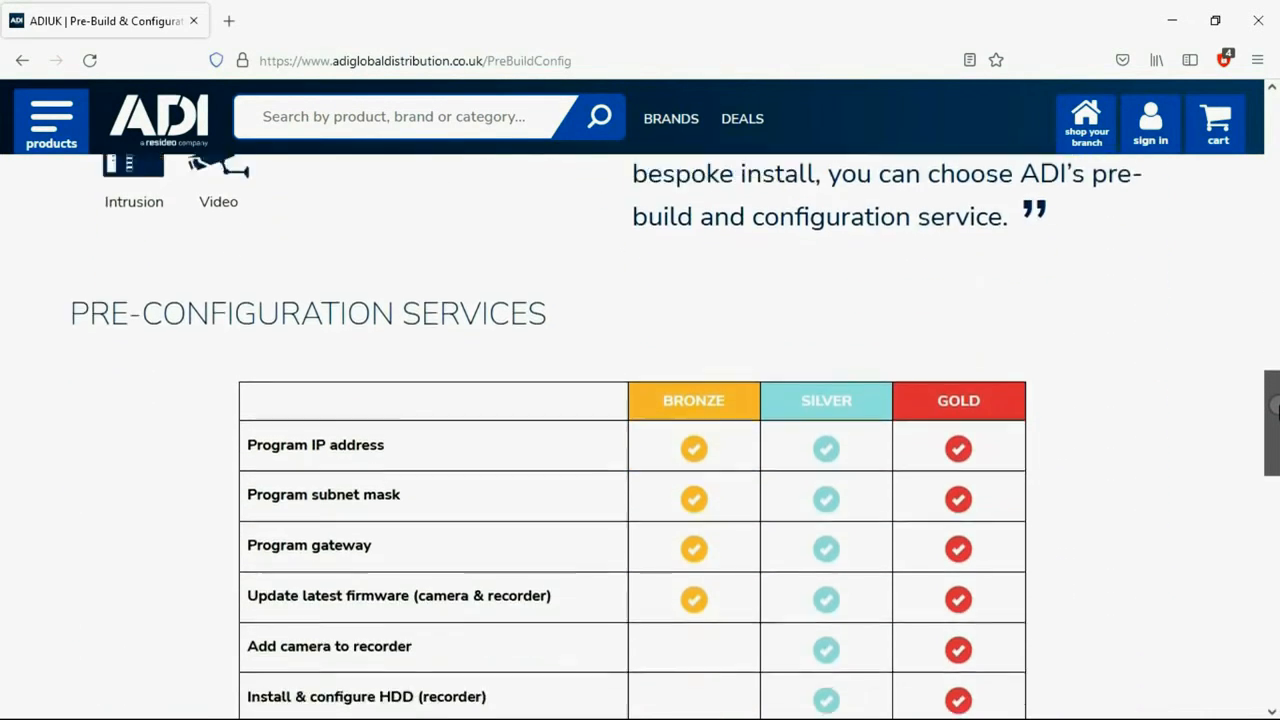
scroll(down, 3)
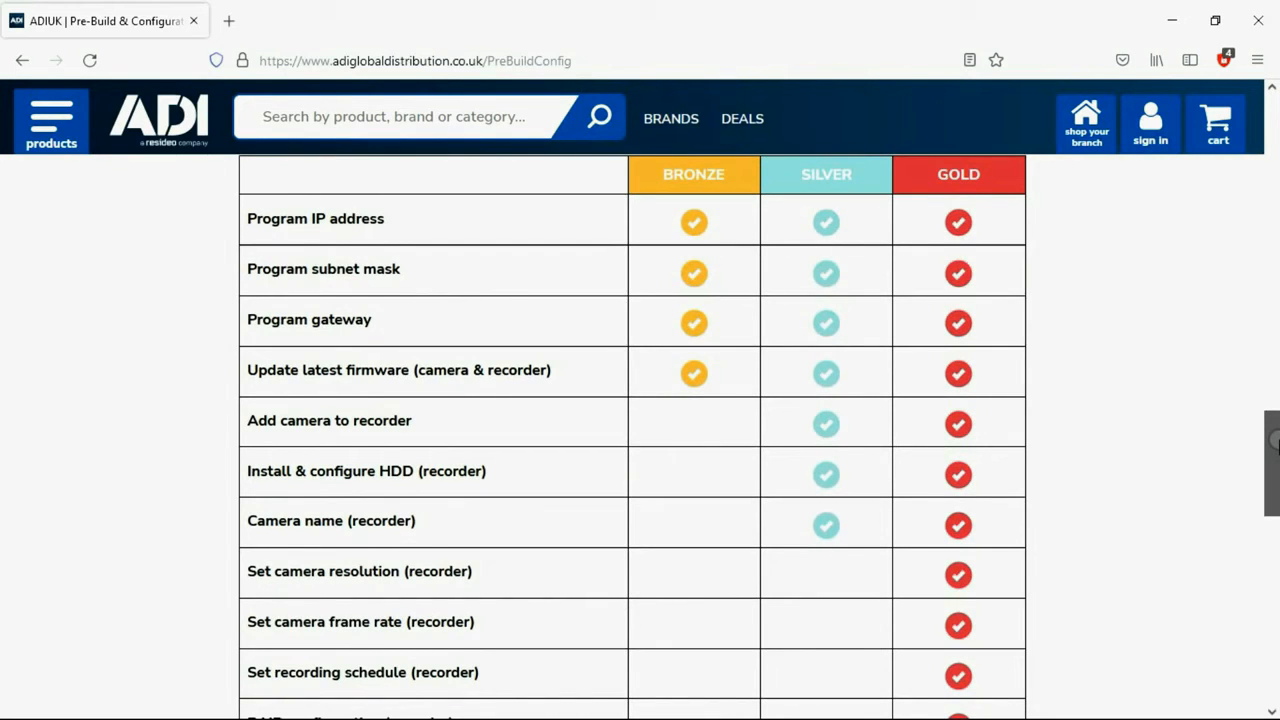
scroll(down, 3)
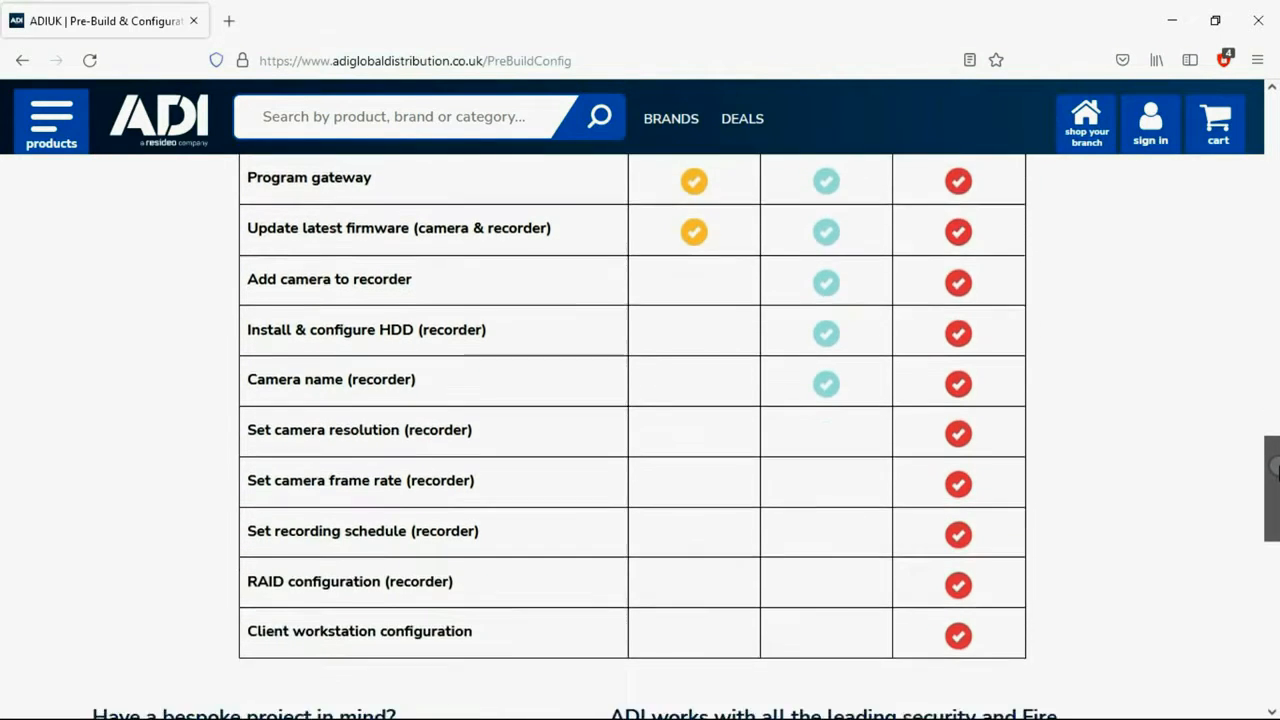
scroll(down, 3)
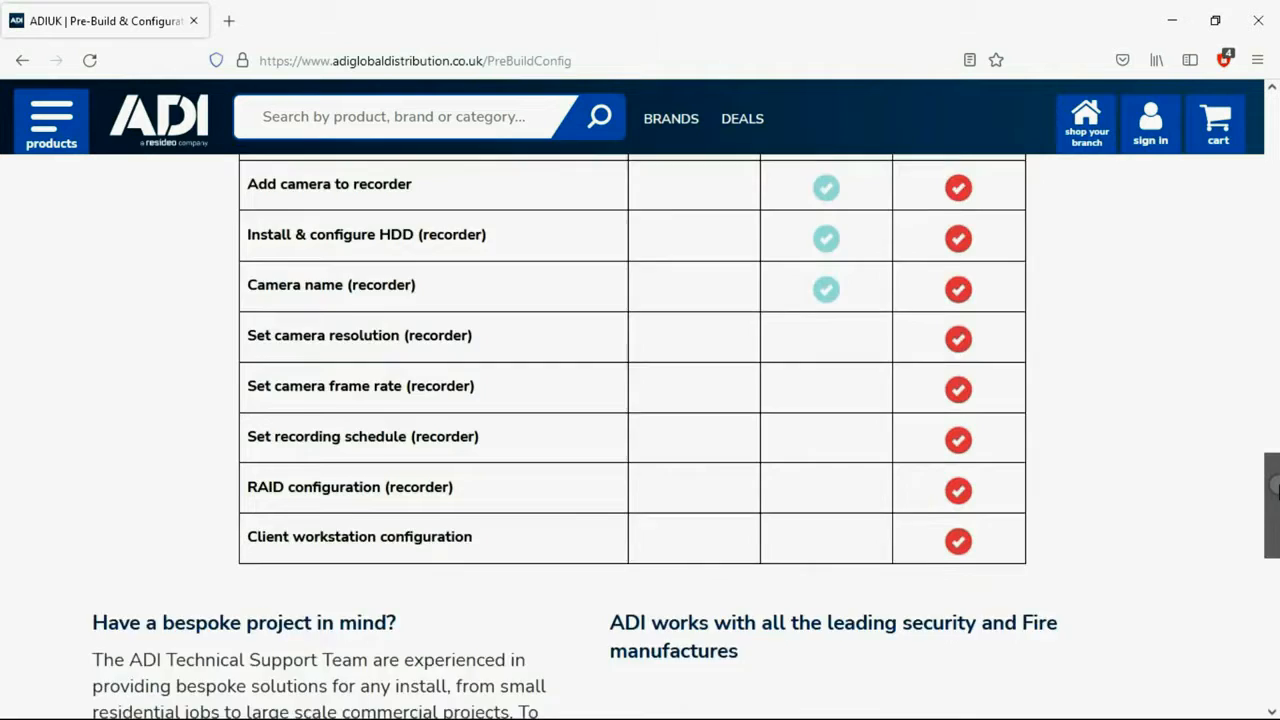
scroll(down, 3)
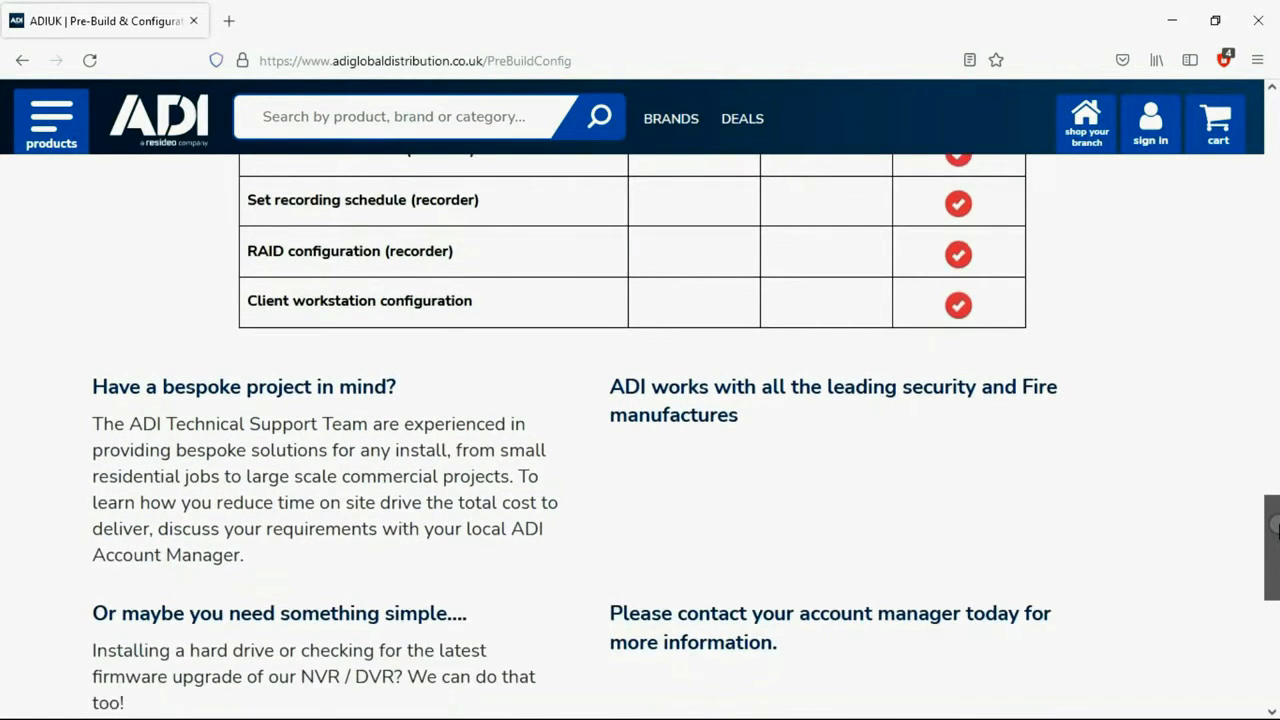
scroll(down, 3)
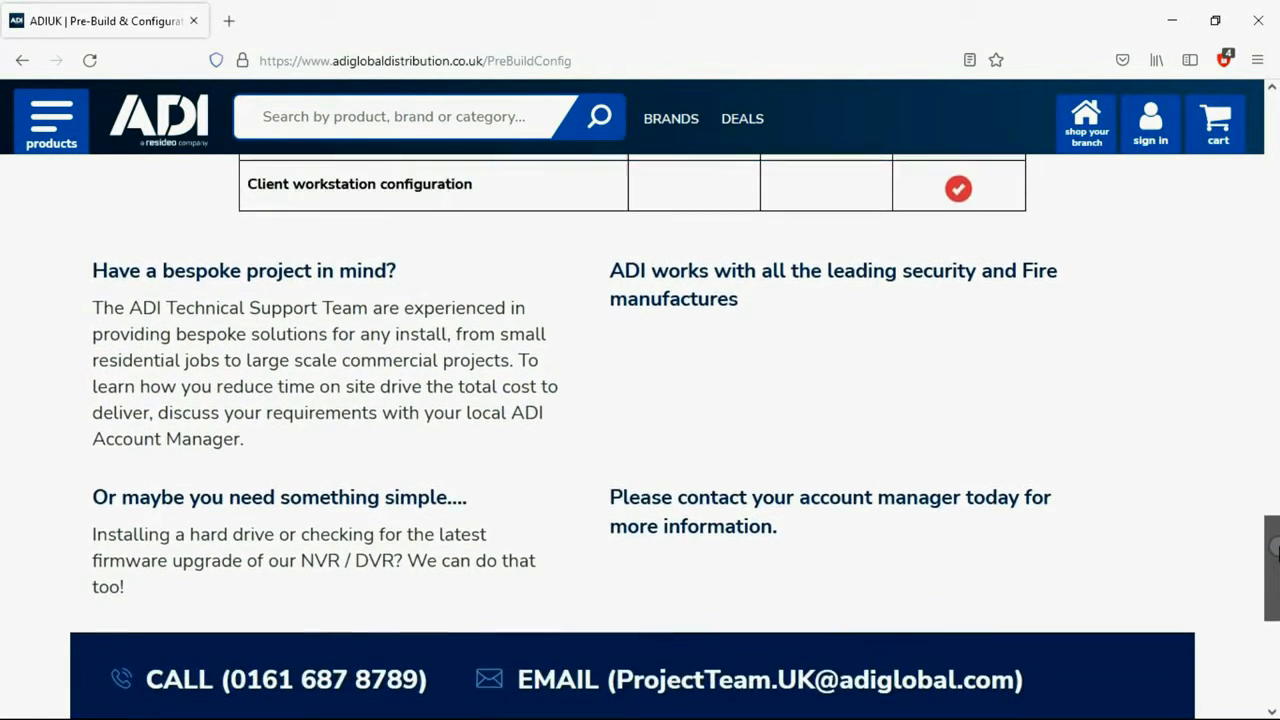
scroll(down, 3)
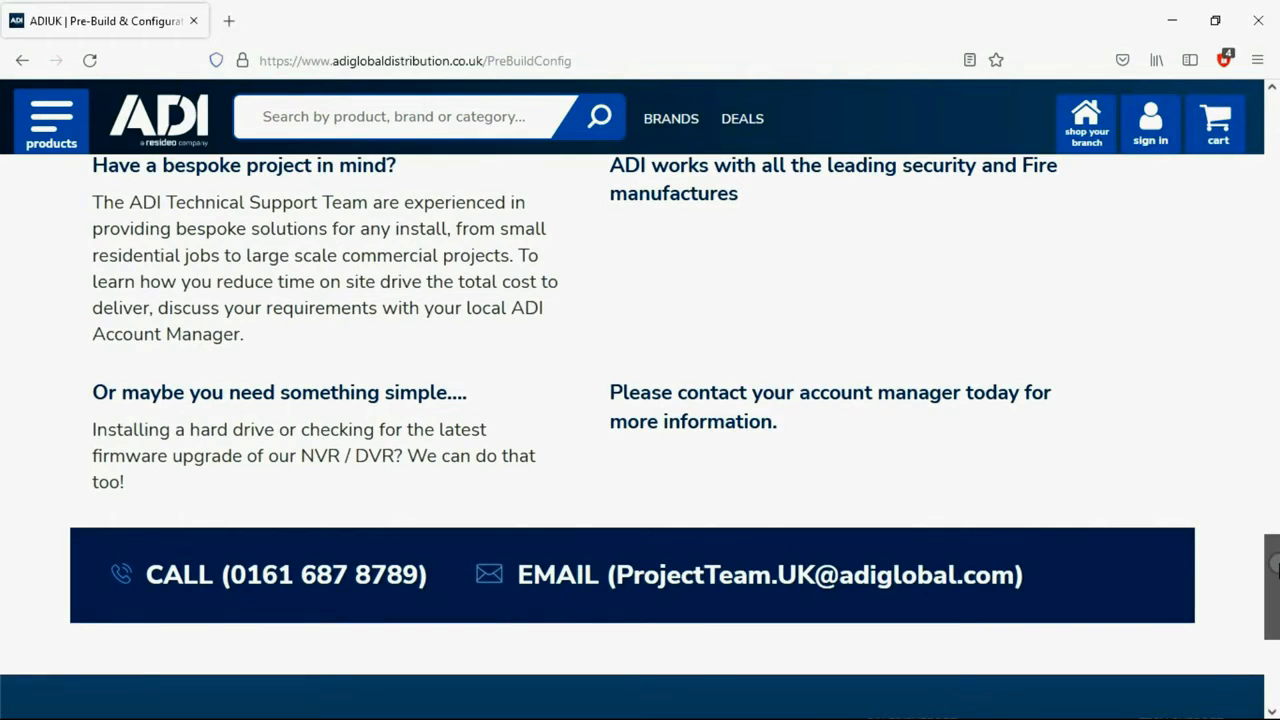